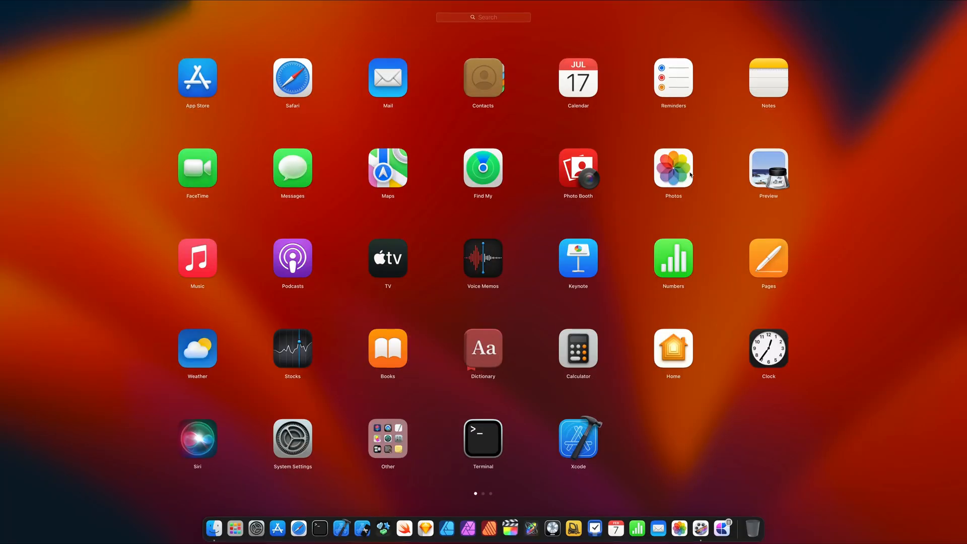
Step: Launch Xcode from Launchpad so its welcome window appears
click(673, 349)
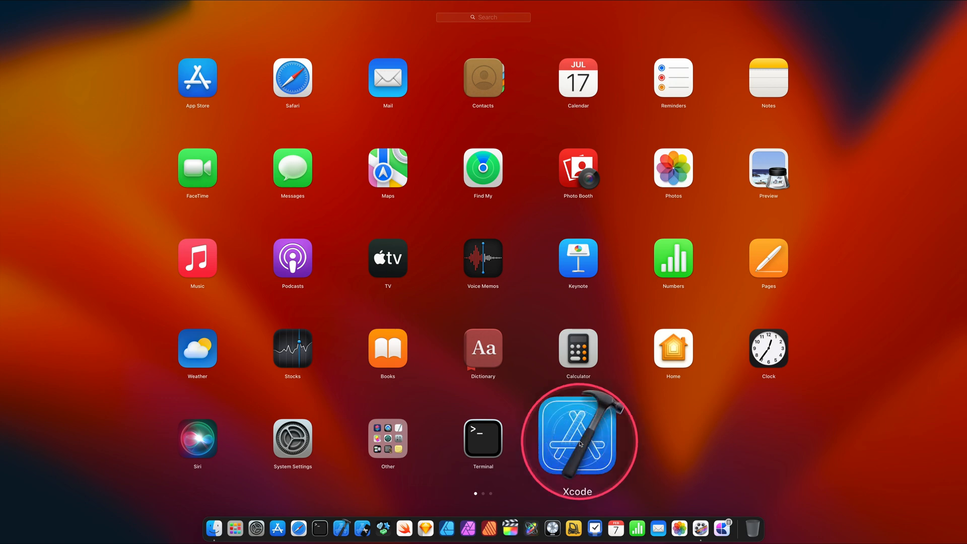
click(577, 440)
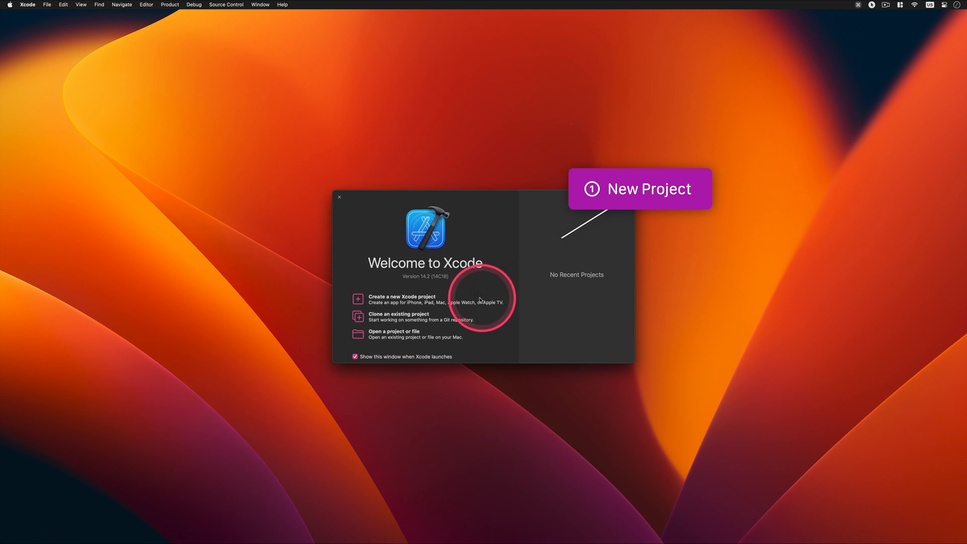
Step: Start a new Xcode project using the iOS App template and continue to project options
click(402, 299)
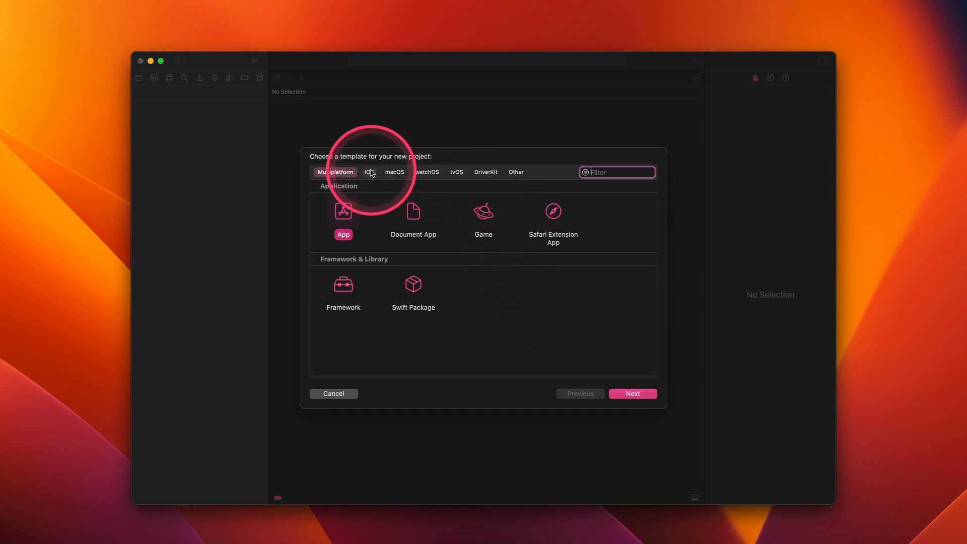
click(369, 171)
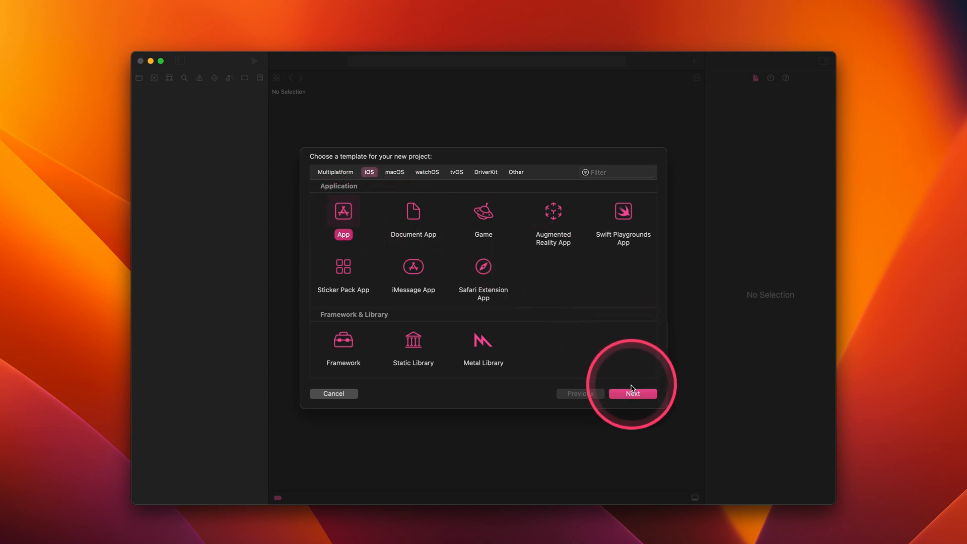
click(631, 394)
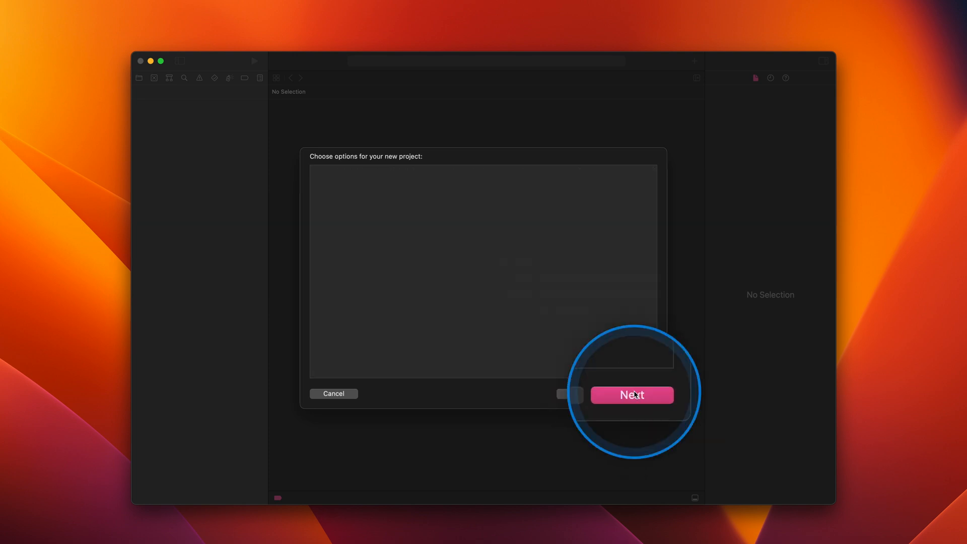
Step: Enter HelloWorld as the Product Name, giving a matching bundle identifier
click(632, 394)
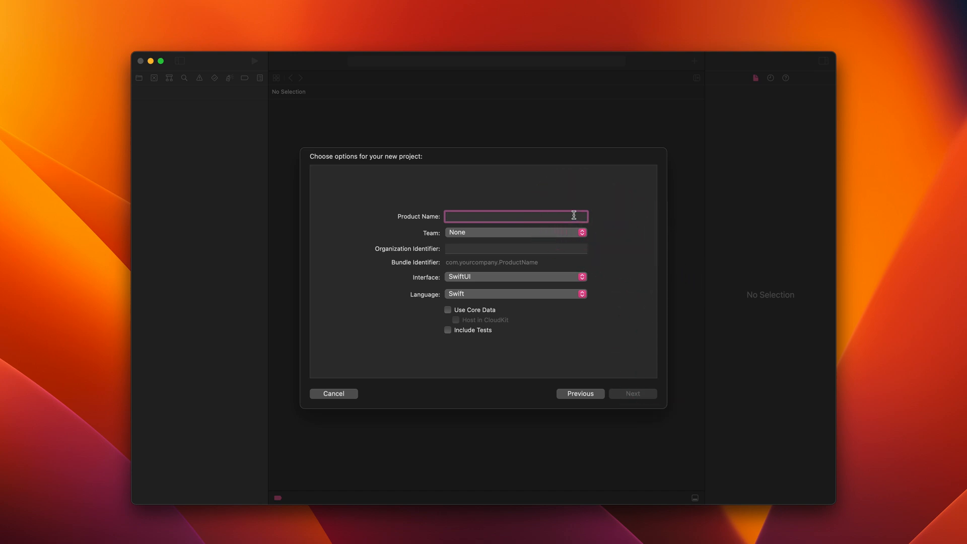
text(Hello)
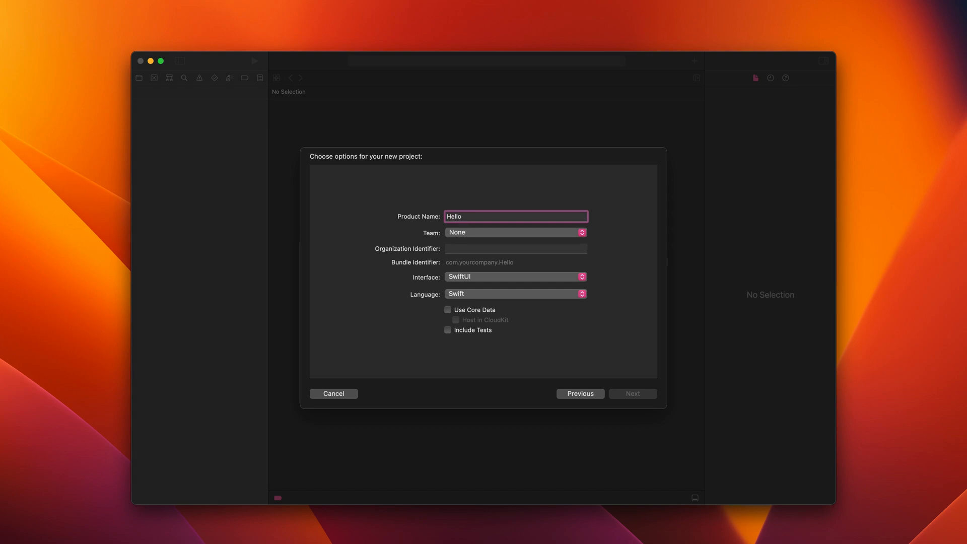
text(World)
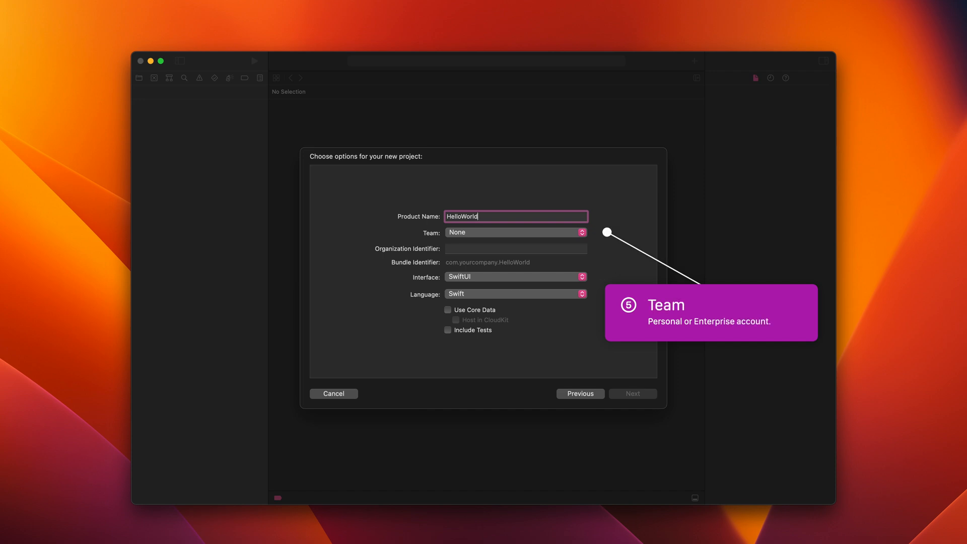
Step: Set the project's Team to the Personal Team entry
click(685, 212)
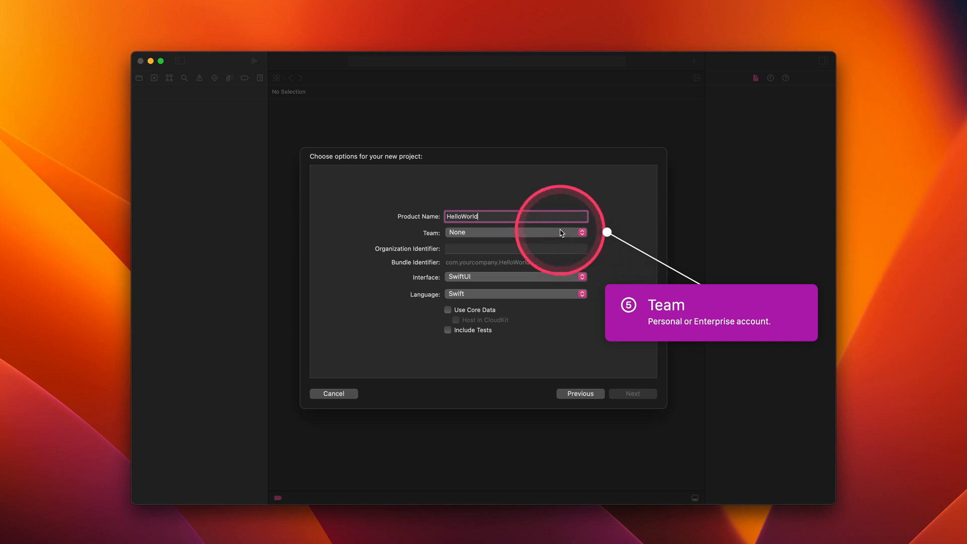
click(515, 232)
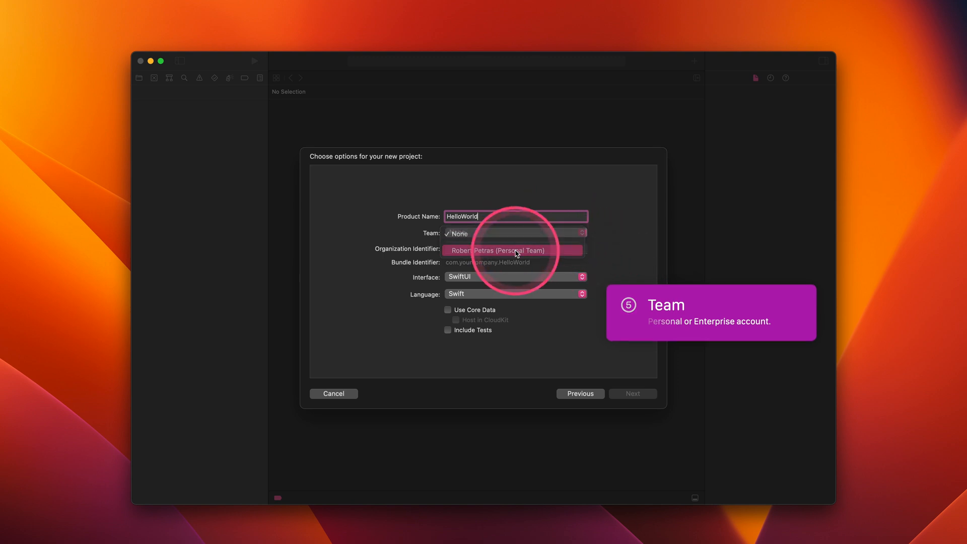
click(496, 251)
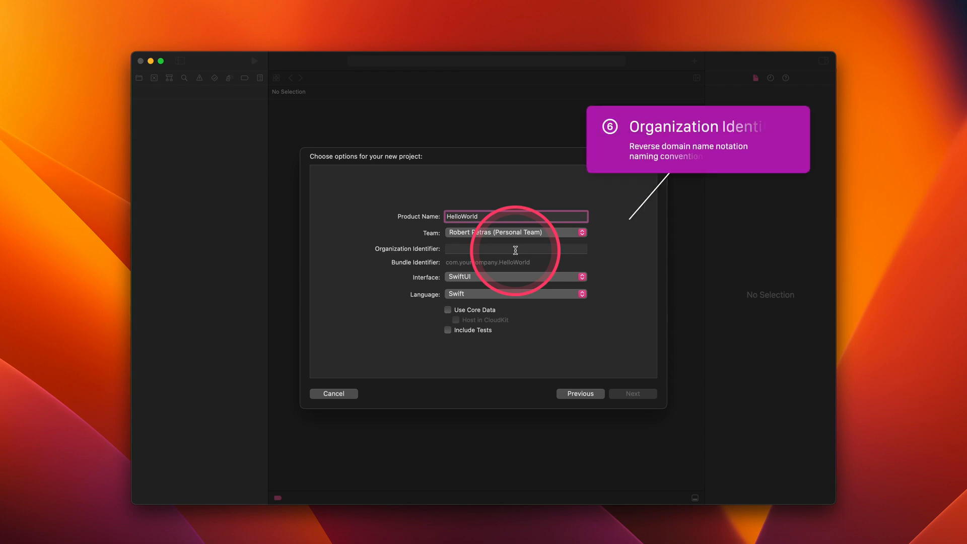
Step: Set the Organization Identifier to com.robertpetras, updating the bundle identifier
click(516, 248)
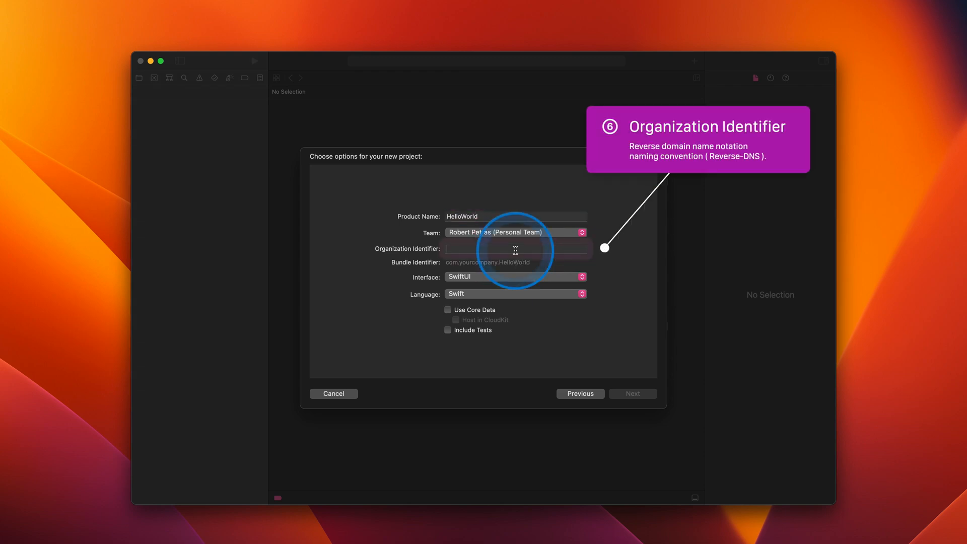
click(516, 248)
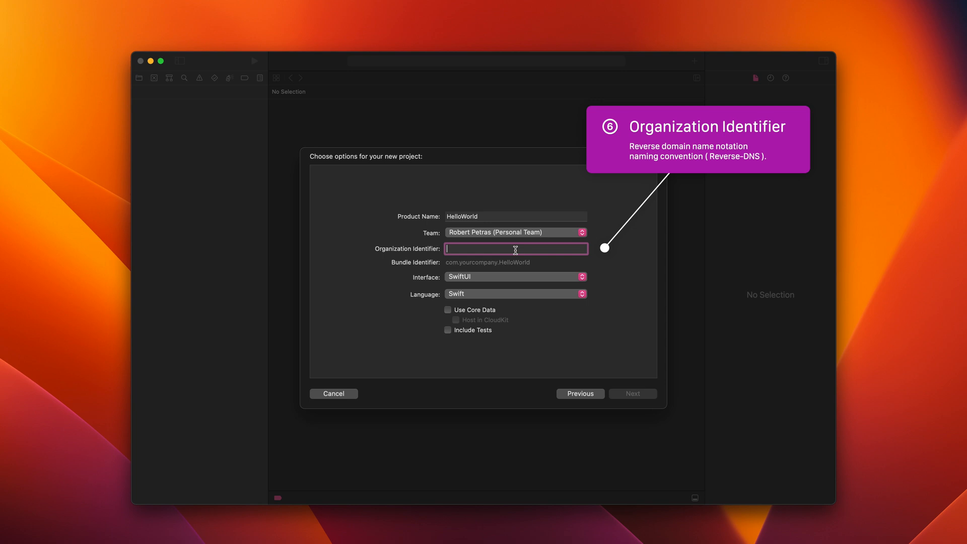
text(academ)
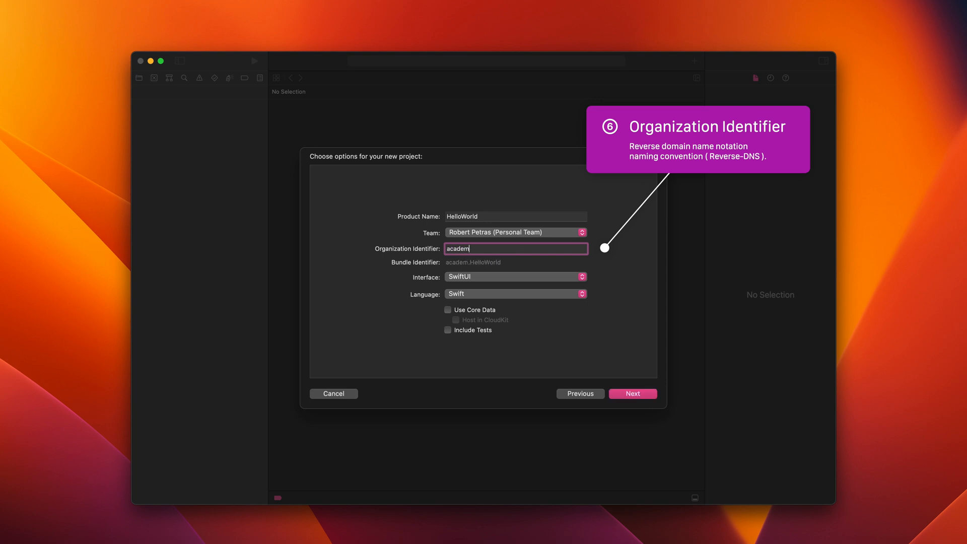
text(y.cre)
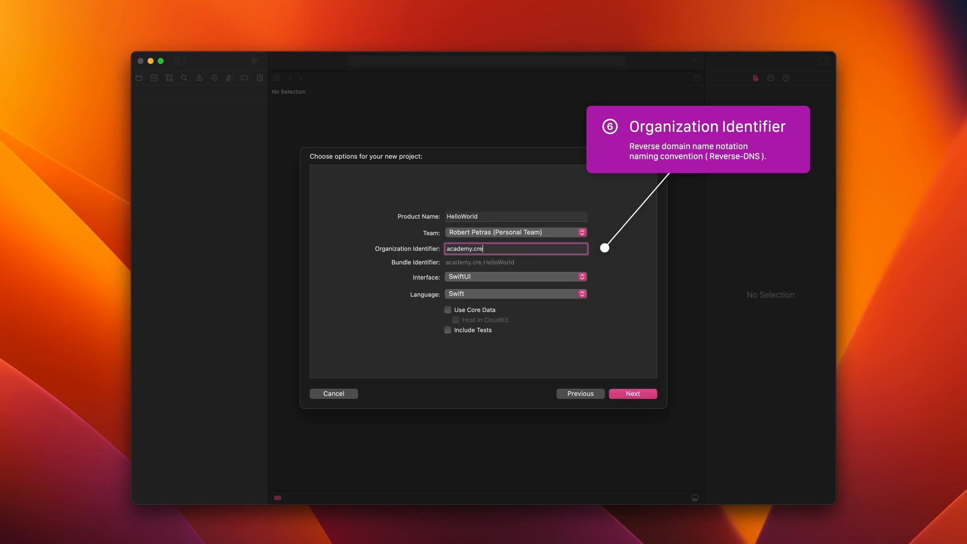
text(do)
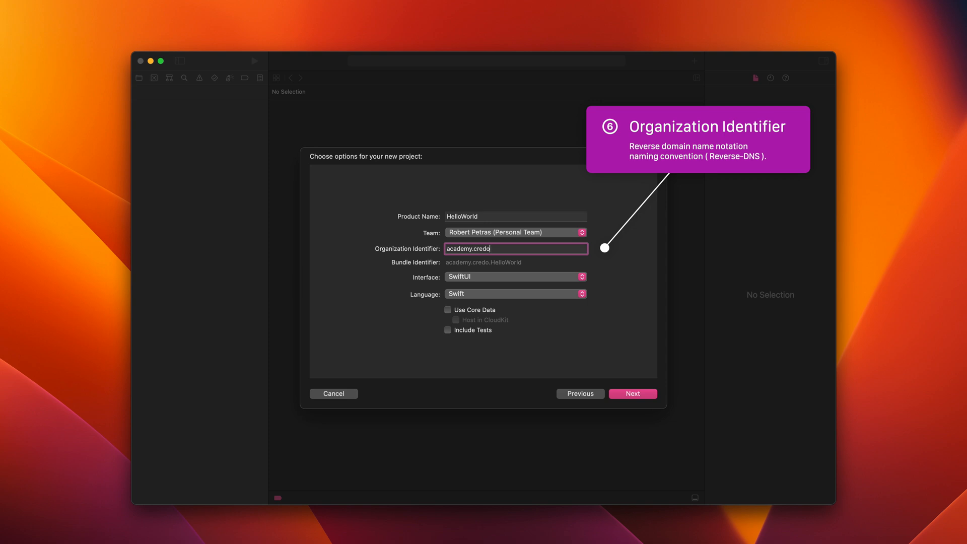
key(Backspace)
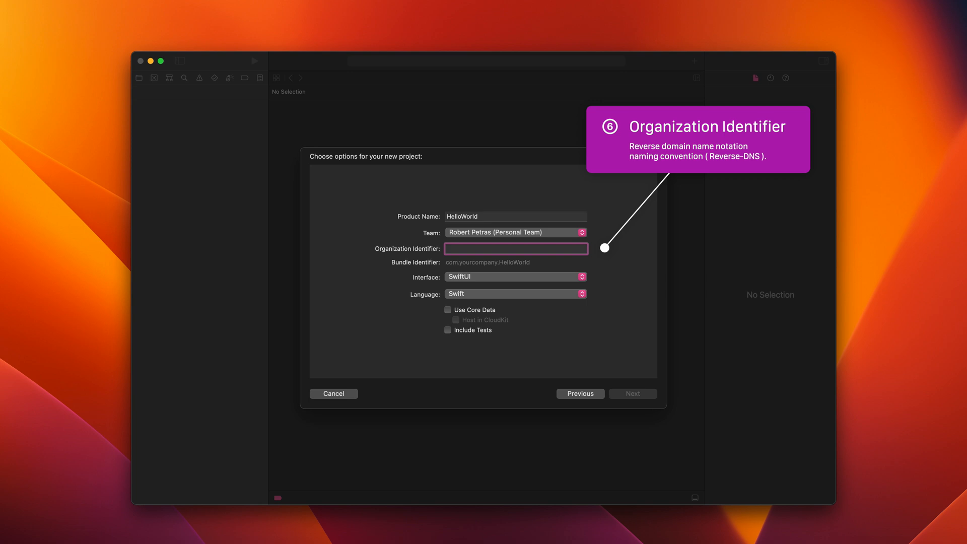
text(com.)
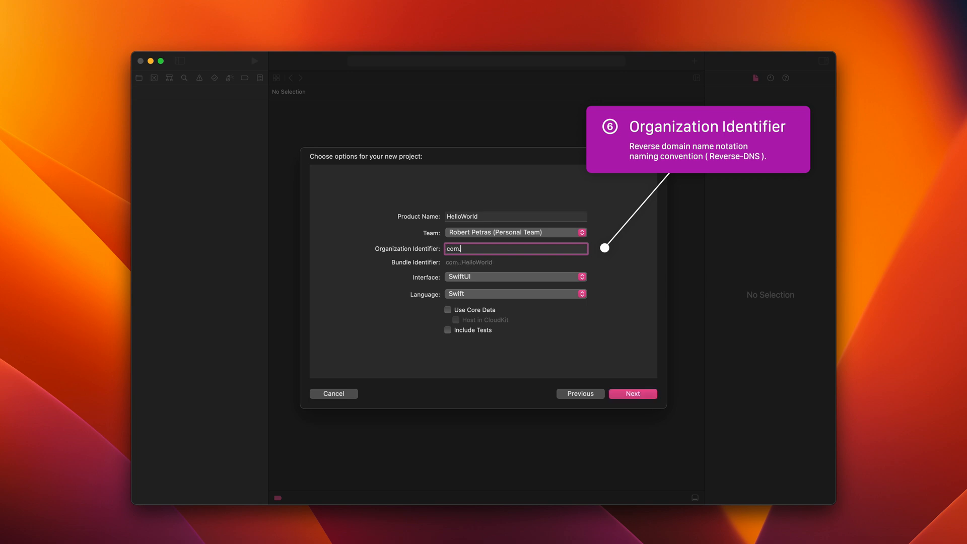
text(robert)
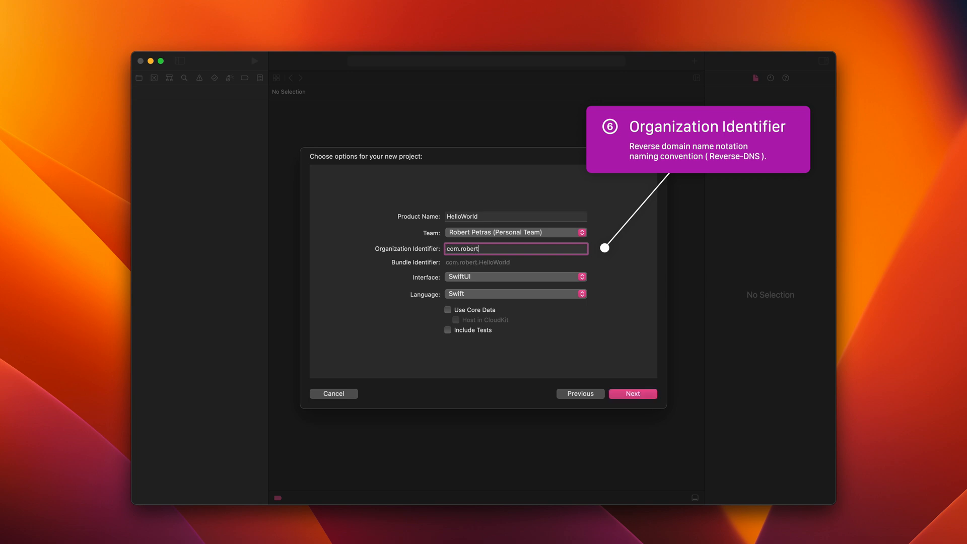
text(petras)
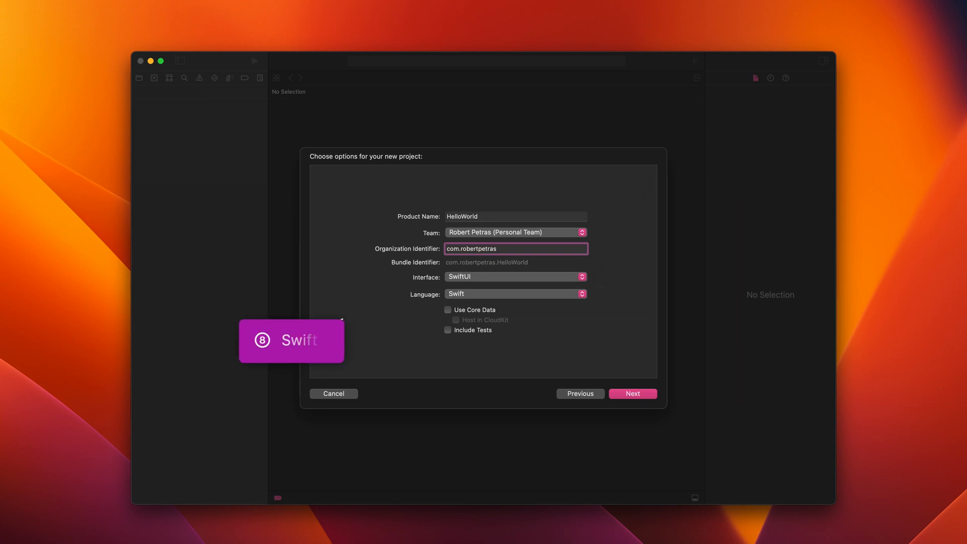
mouse_move(395, 297)
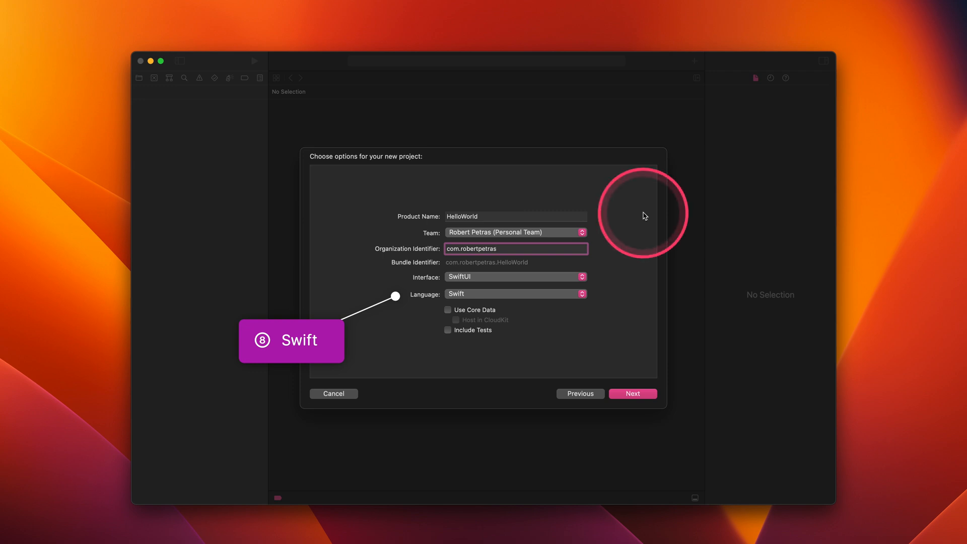
mouse_move(608, 282)
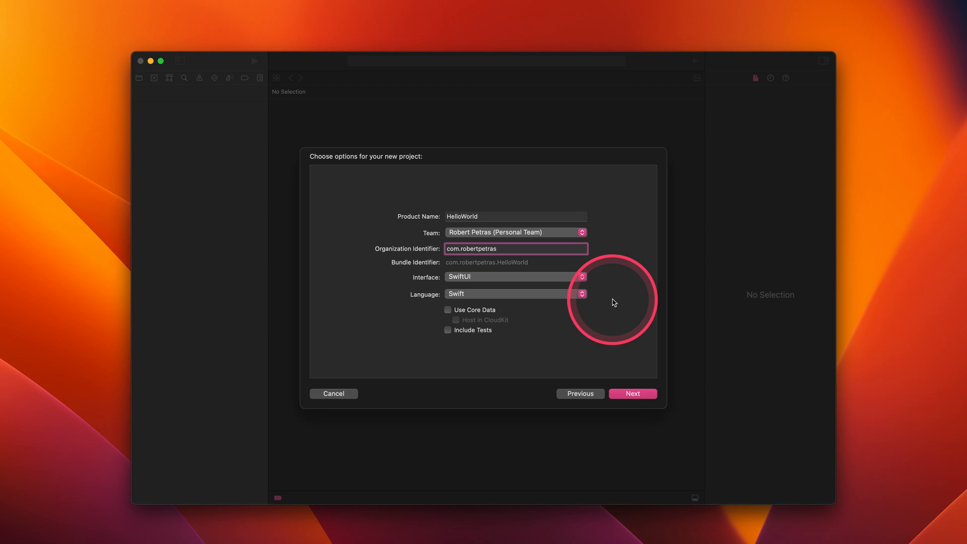
mouse_move(555, 343)
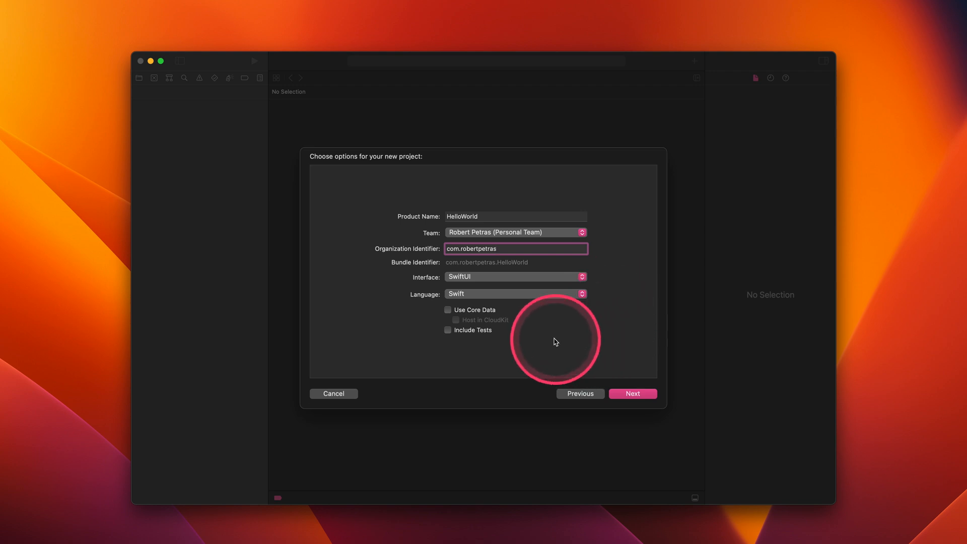
mouse_move(534, 330)
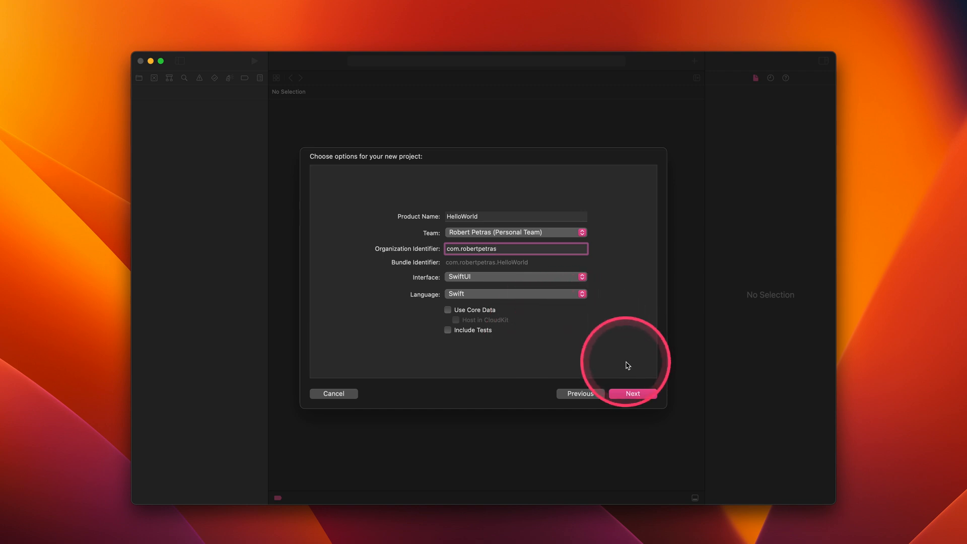
Step: Accept the project options and create the HelloWorld project on the Desktop
click(631, 394)
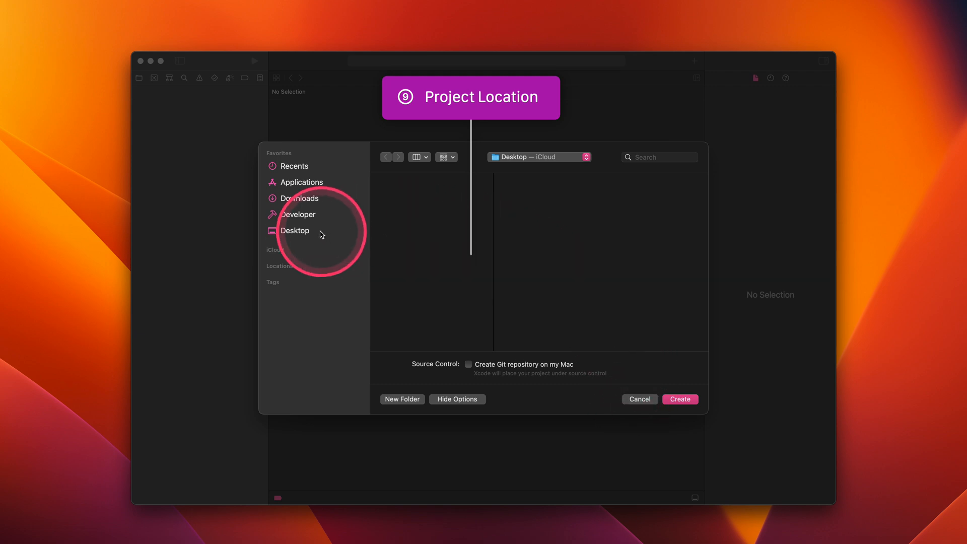
click(295, 229)
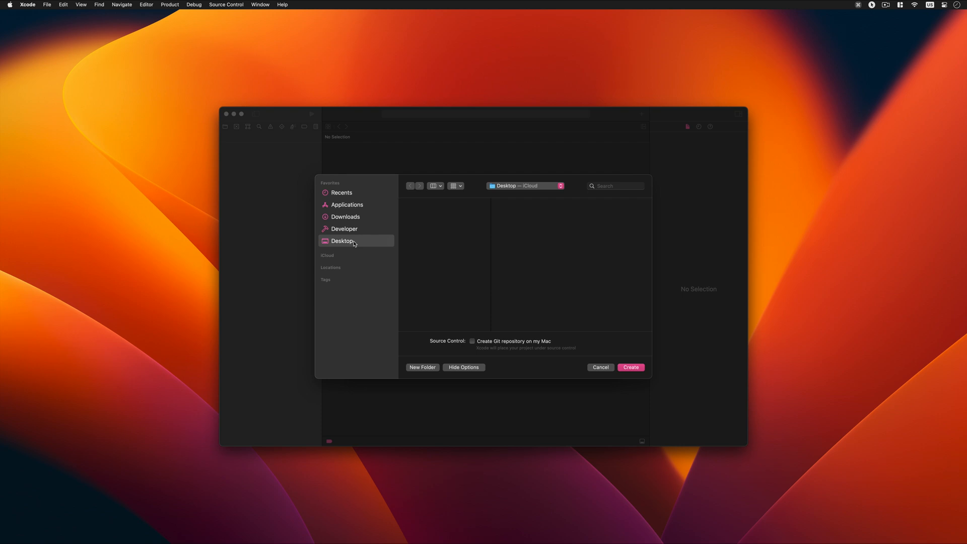
click(583, 304)
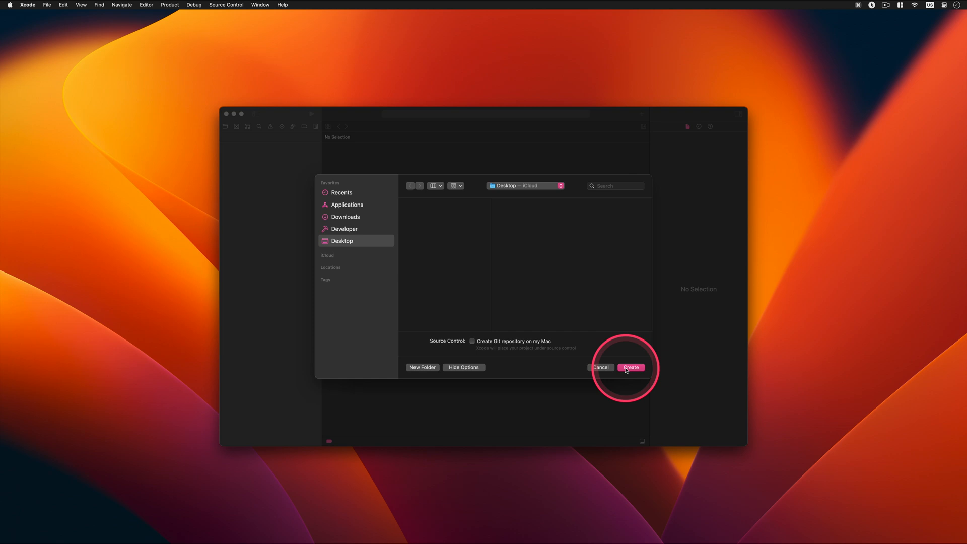
click(631, 367)
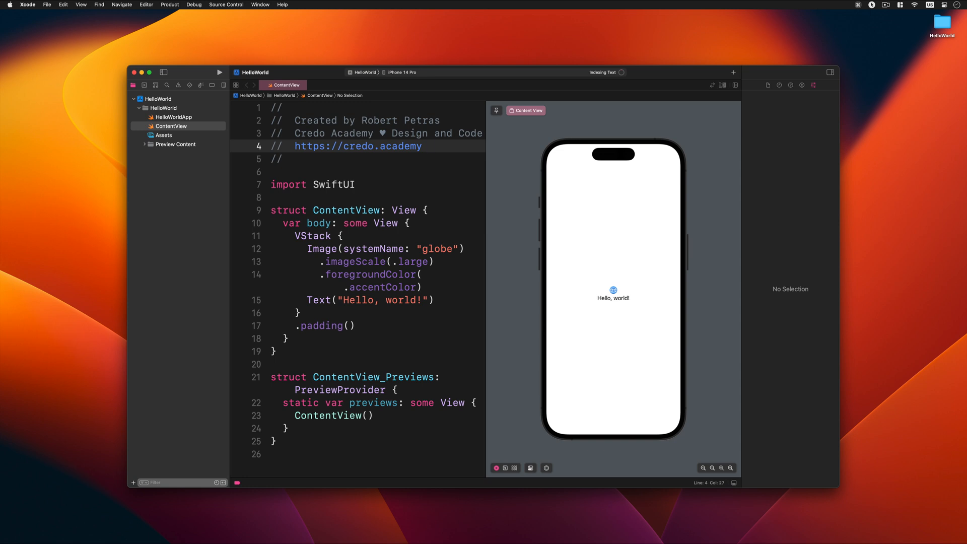
Step: Focus the ContentView editor showing SwiftUI code beside the Hello, world! preview
click(190, 213)
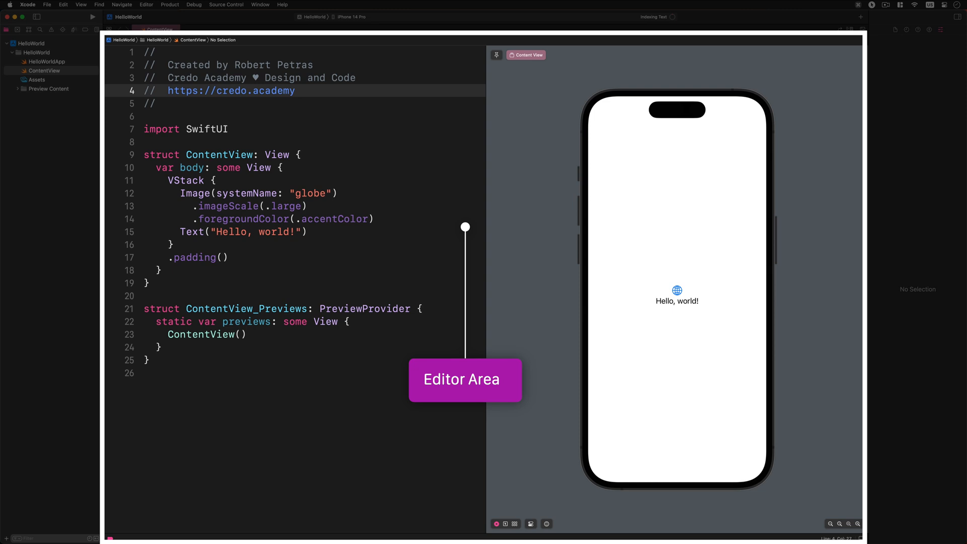
click(302, 89)
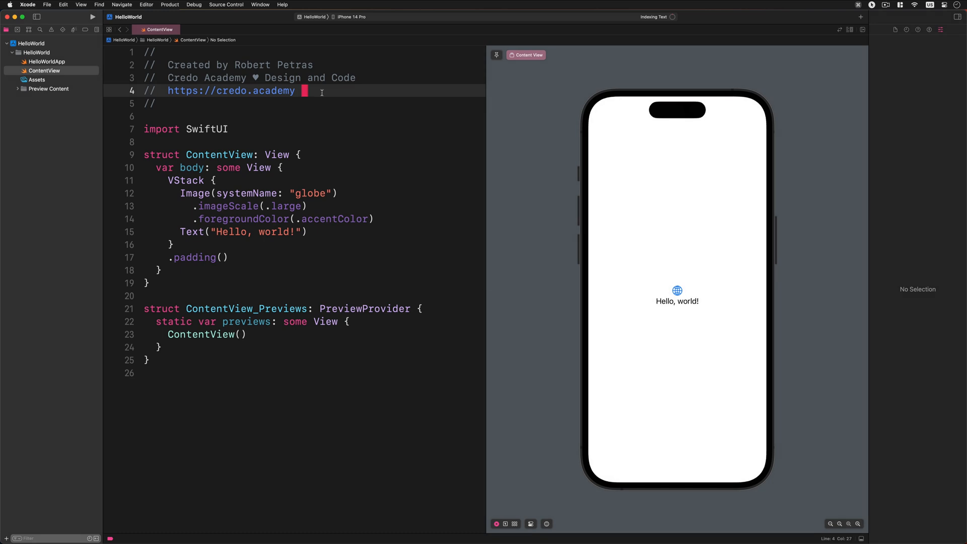
click(43, 70)
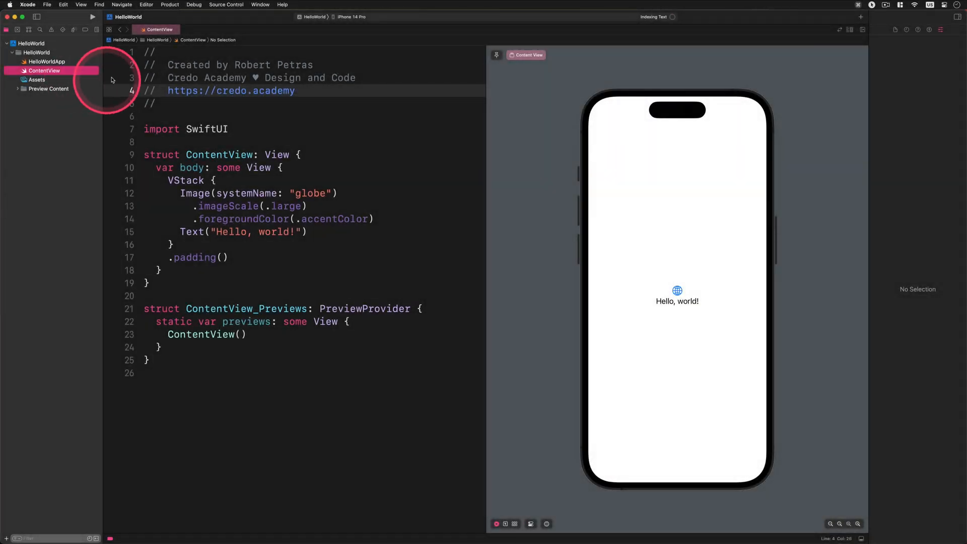
Step: Toggle the canvas off and back on via Editor menu, then hide the inspector
click(146, 5)
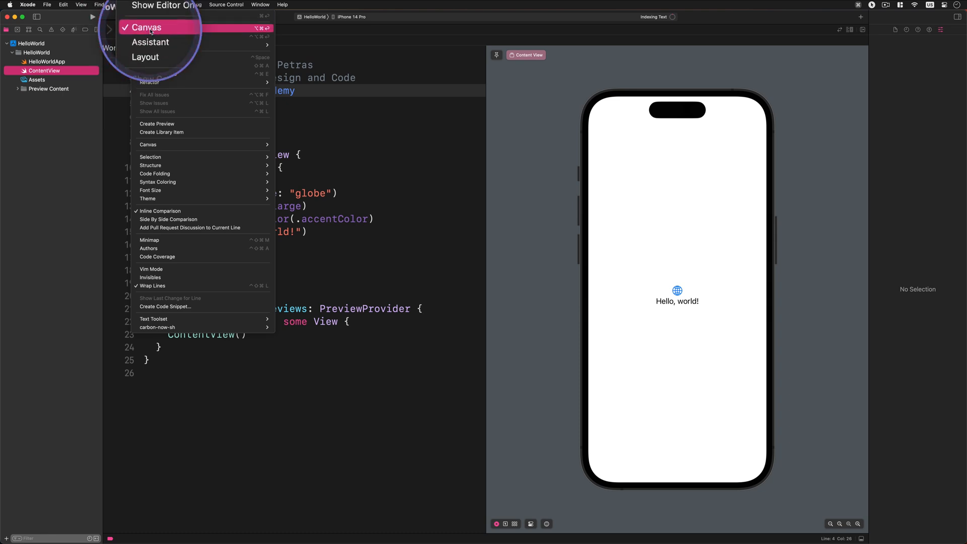
click(146, 27)
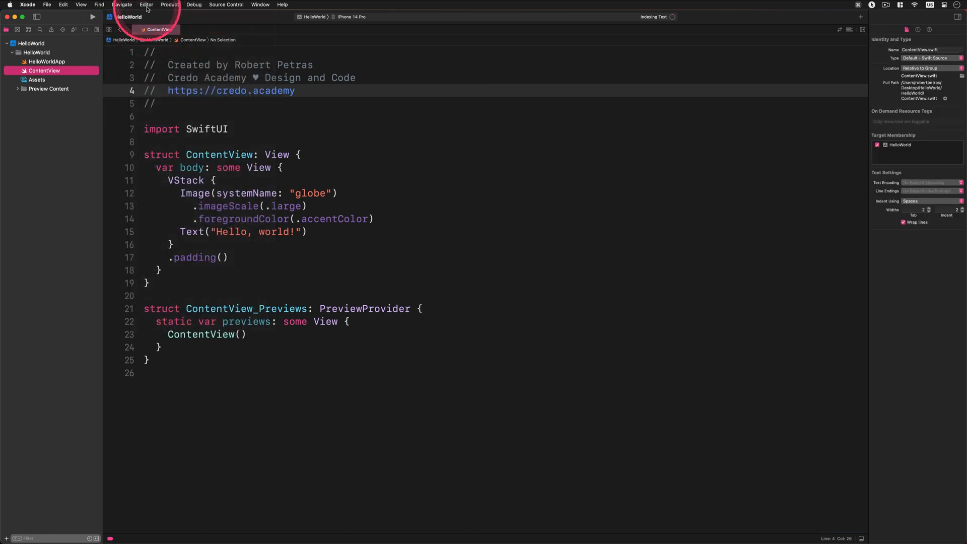
click(146, 4)
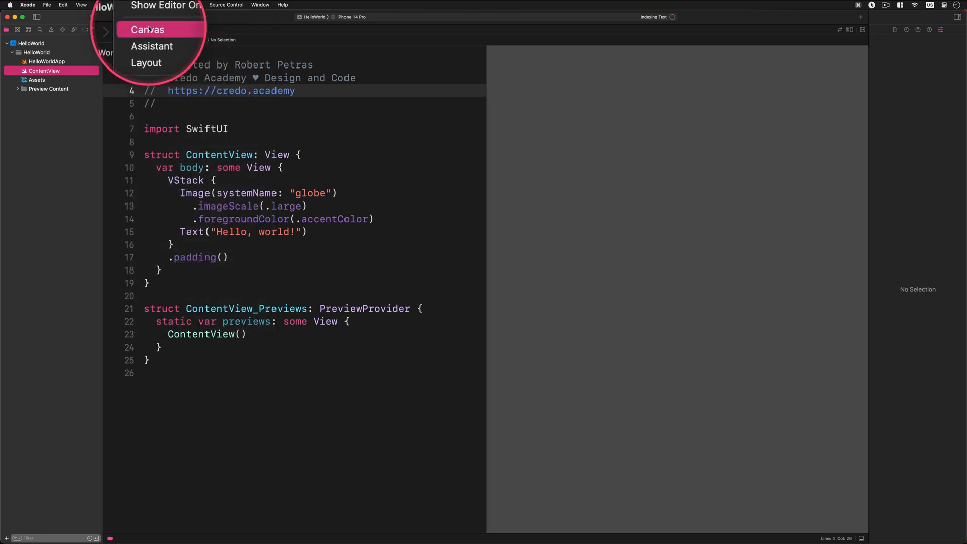
click(148, 29)
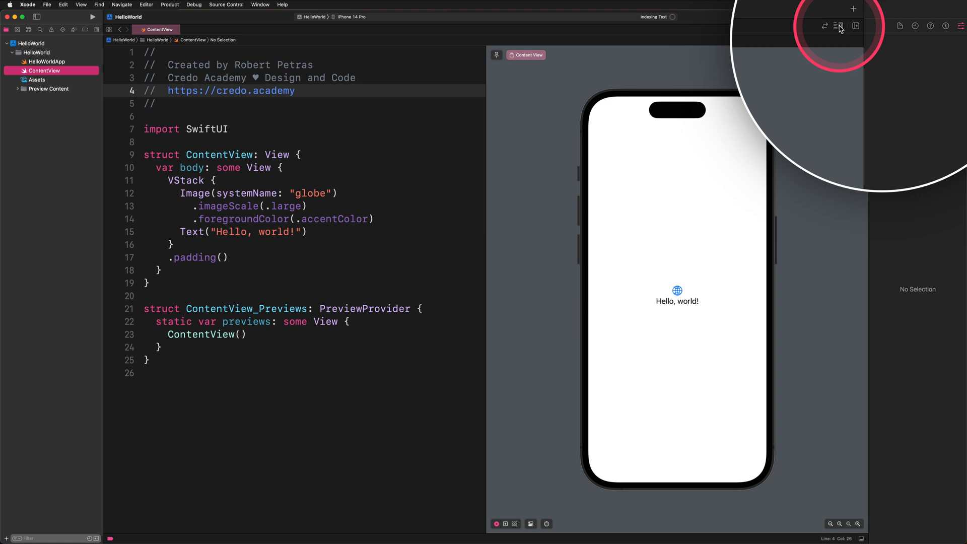
click(839, 26)
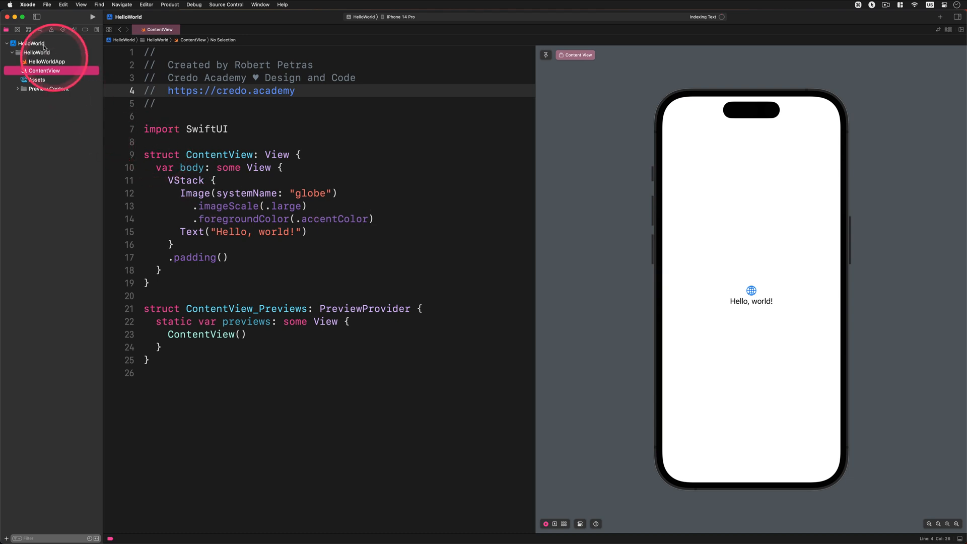
Step: Hide the project navigator so code and the Hello, world! preview fill the window
click(36, 17)
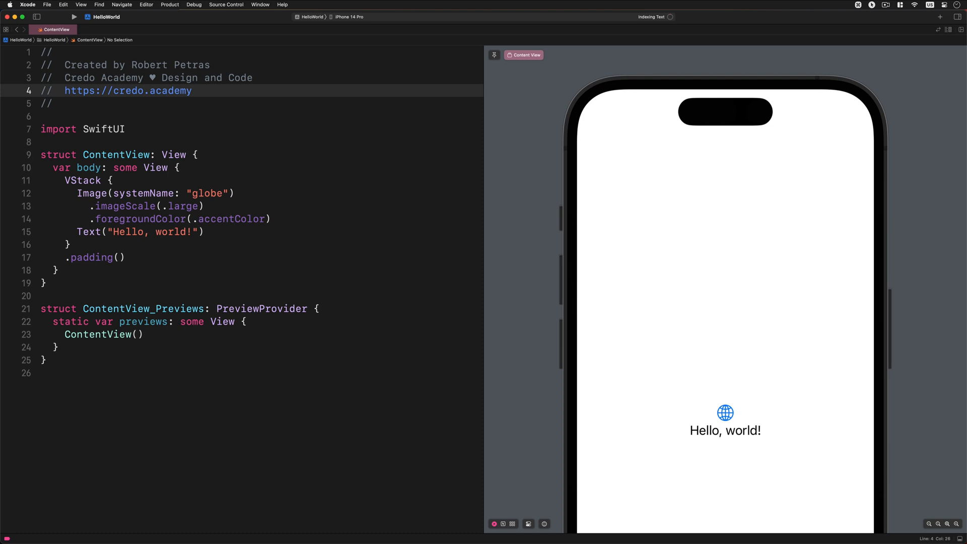
click(193, 91)
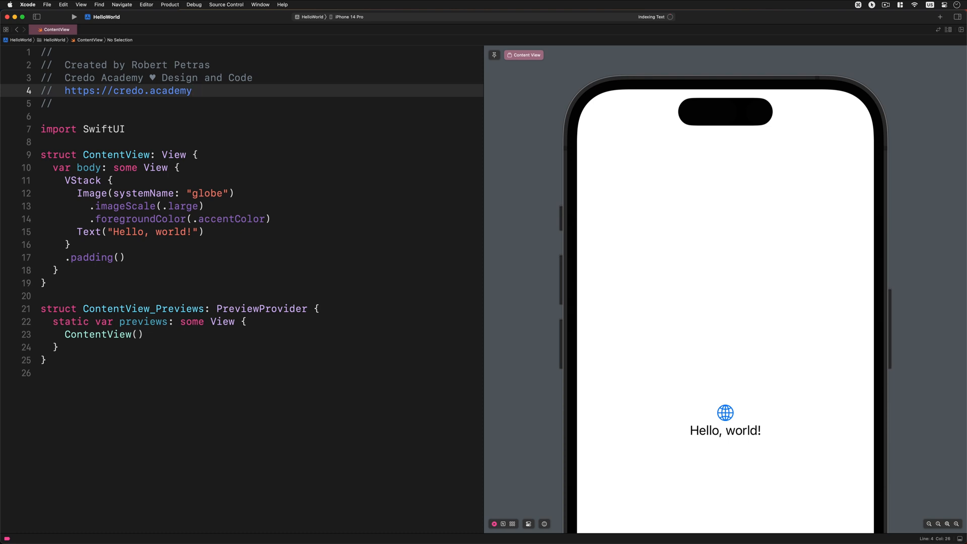
click(195, 90)
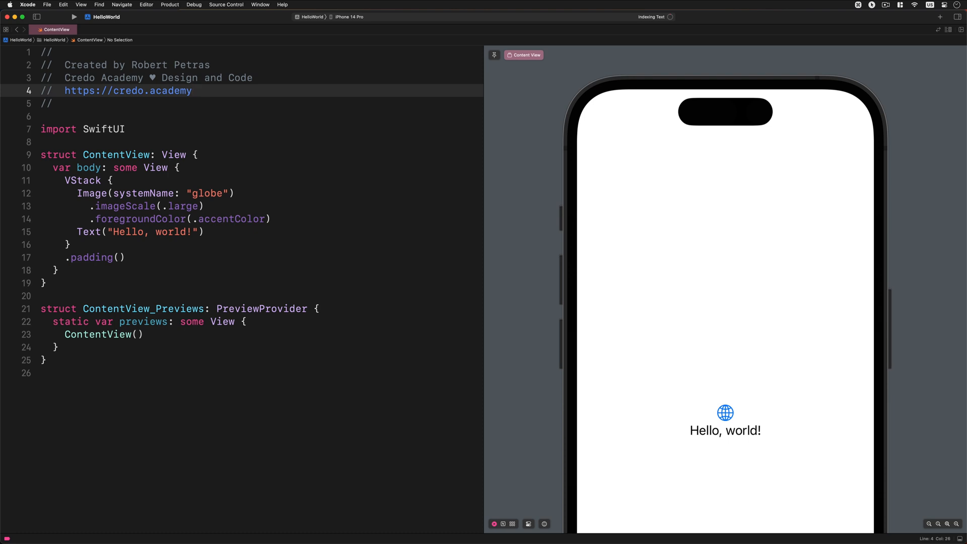
click(195, 90)
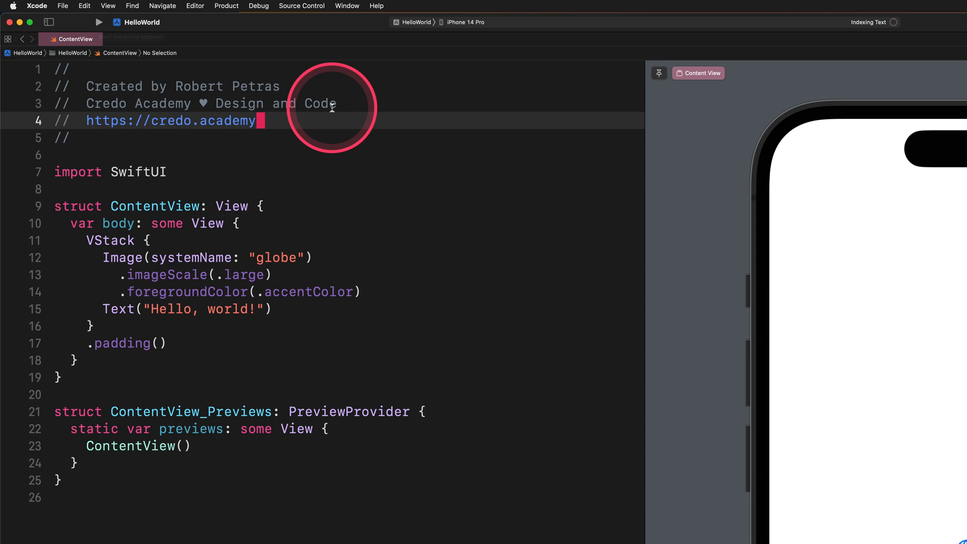
mouse_move(468, 22)
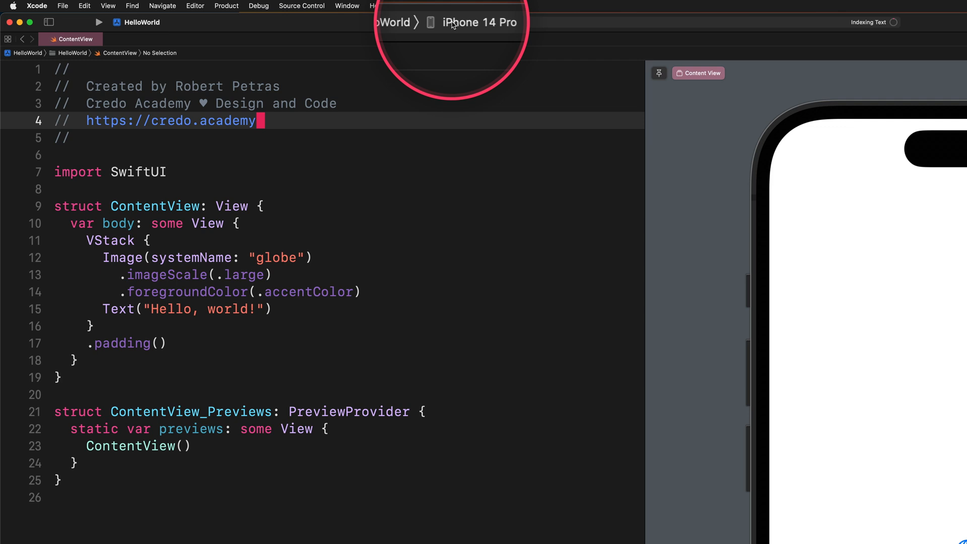
Step: Set the run destination to the iPhone 14 Pro Max simulator
click(480, 22)
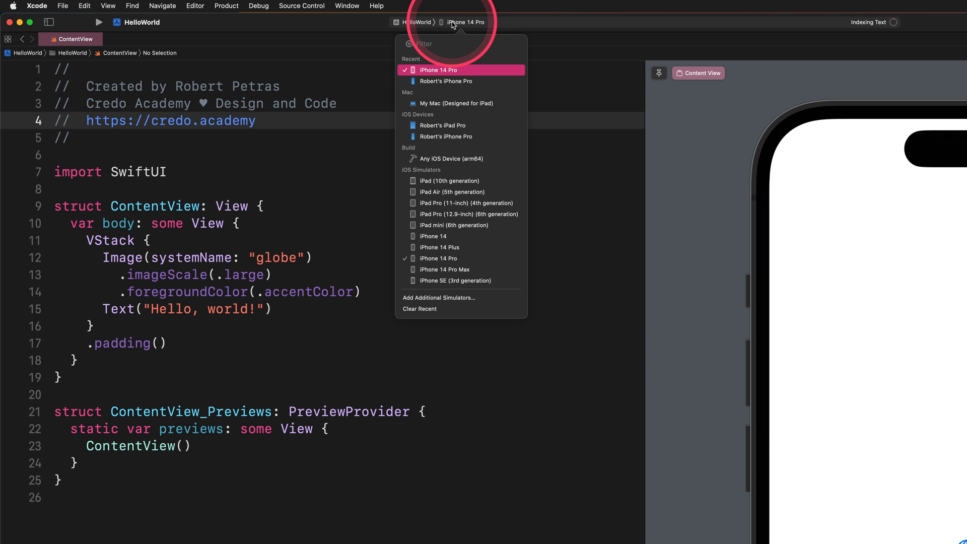
mouse_move(453, 126)
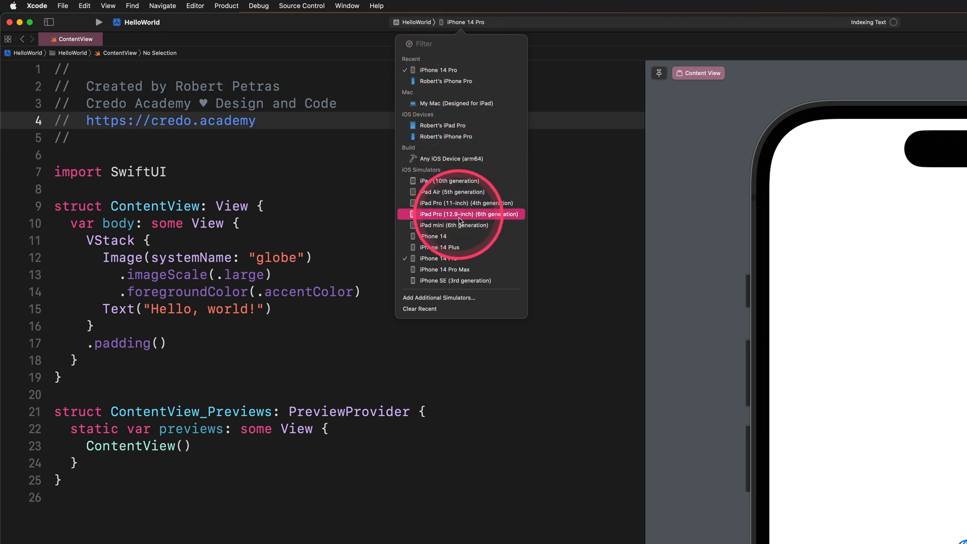
mouse_move(447, 270)
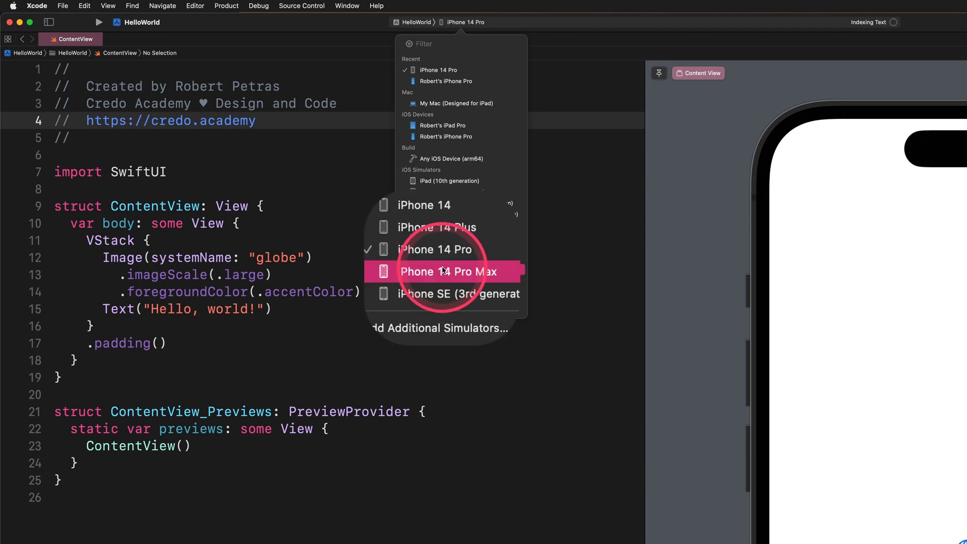
click(447, 271)
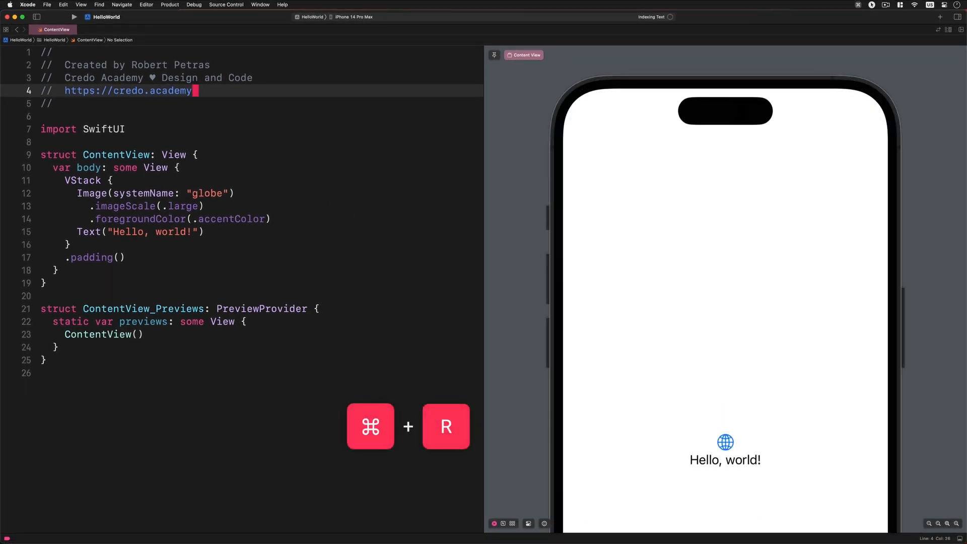
Step: Build and run HelloWorld on the iPhone 14 Pro Max, then show the run destinations
key(cmd+r)
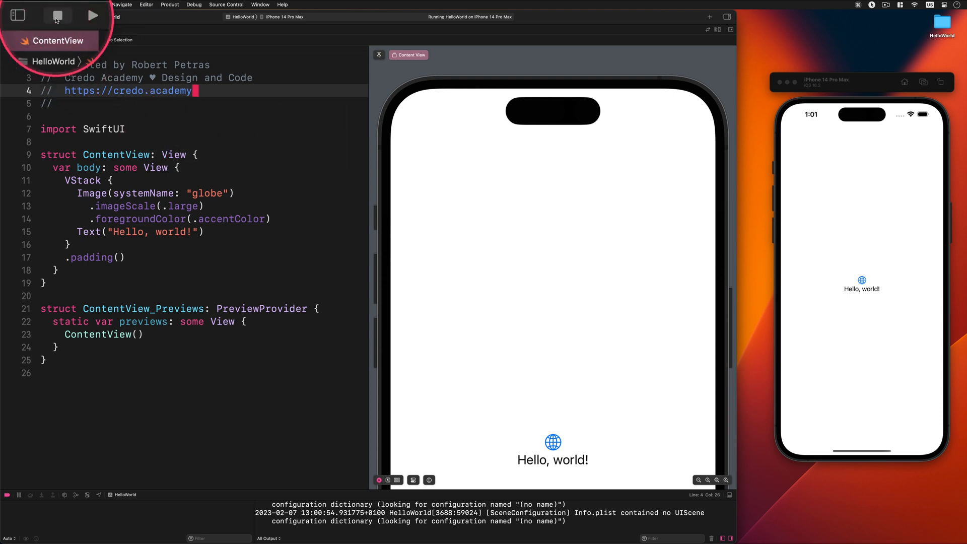
click(57, 16)
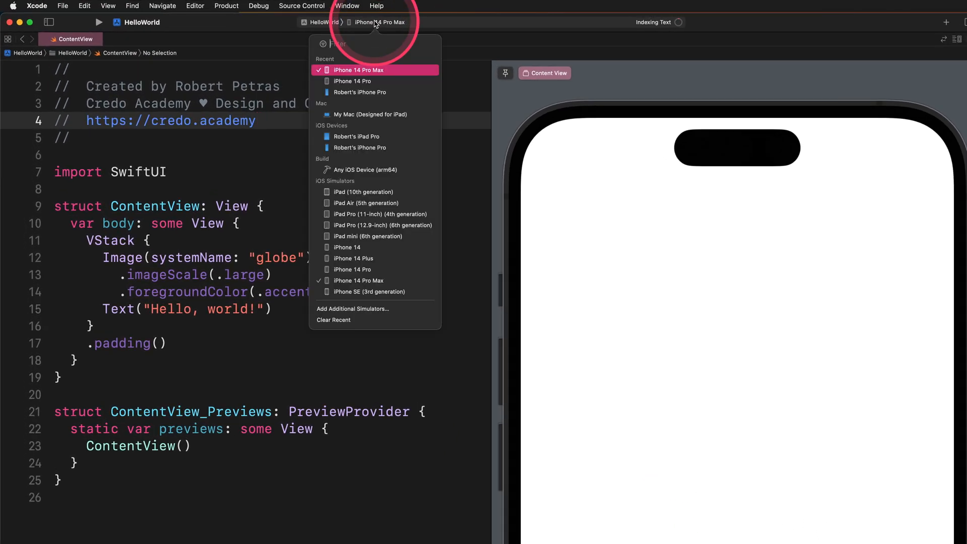
mouse_move(343, 293)
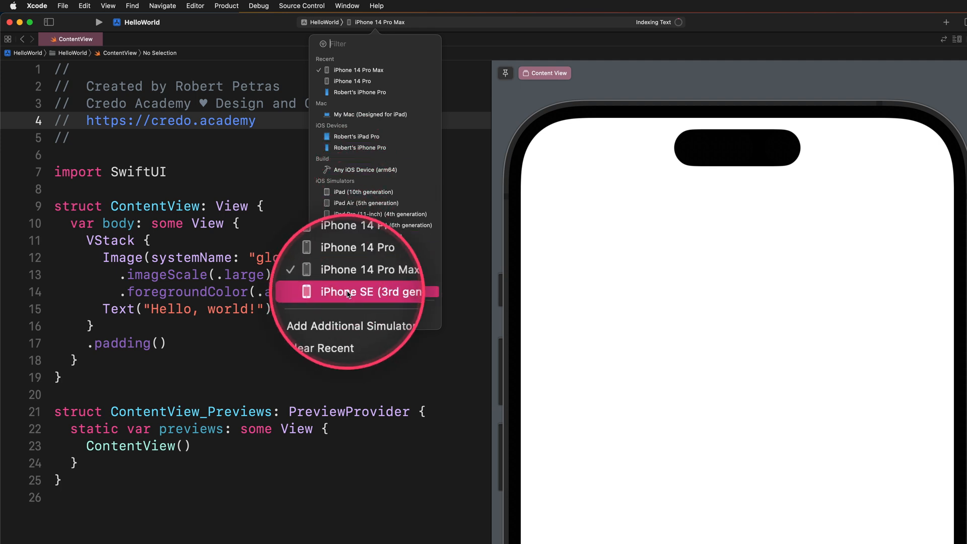
Step: Run HelloWorld on the iPhone SE (3rd generation) simulator
click(349, 292)
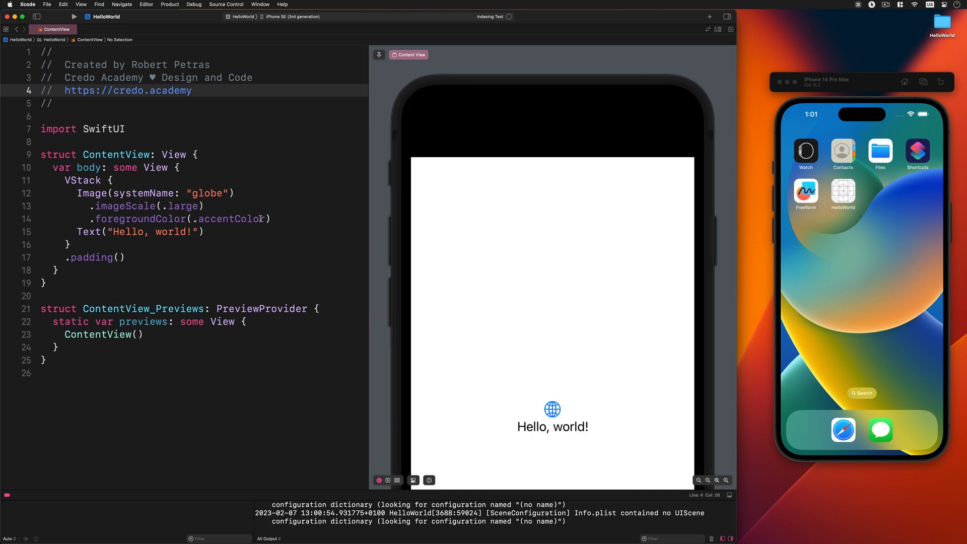
click(73, 17)
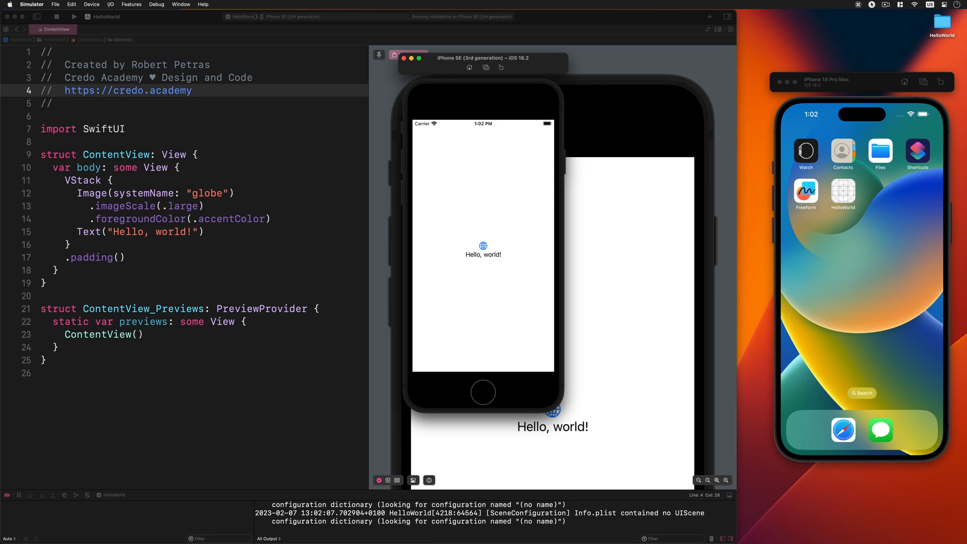
click(448, 63)
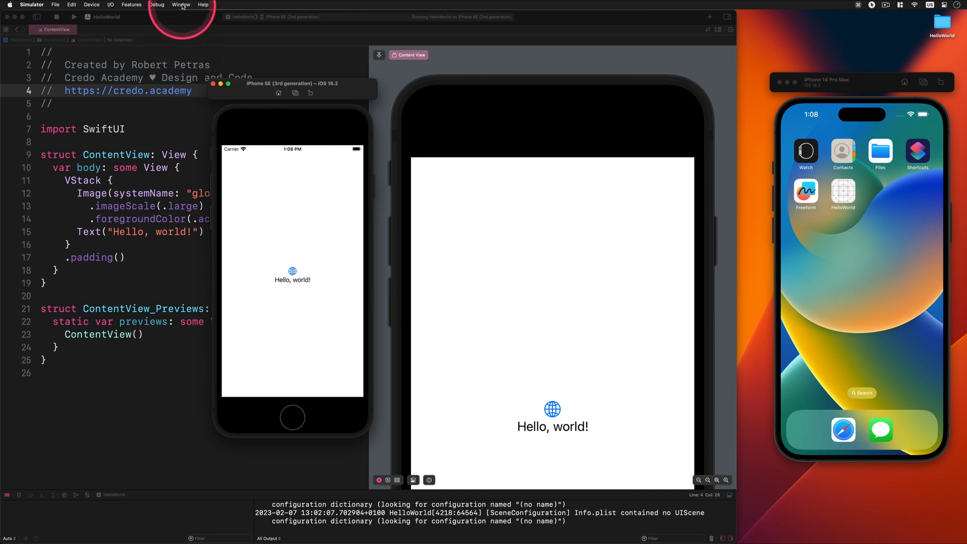
Step: Keep the iPhone SE simulator window above other windows via Stay On Top
click(180, 5)
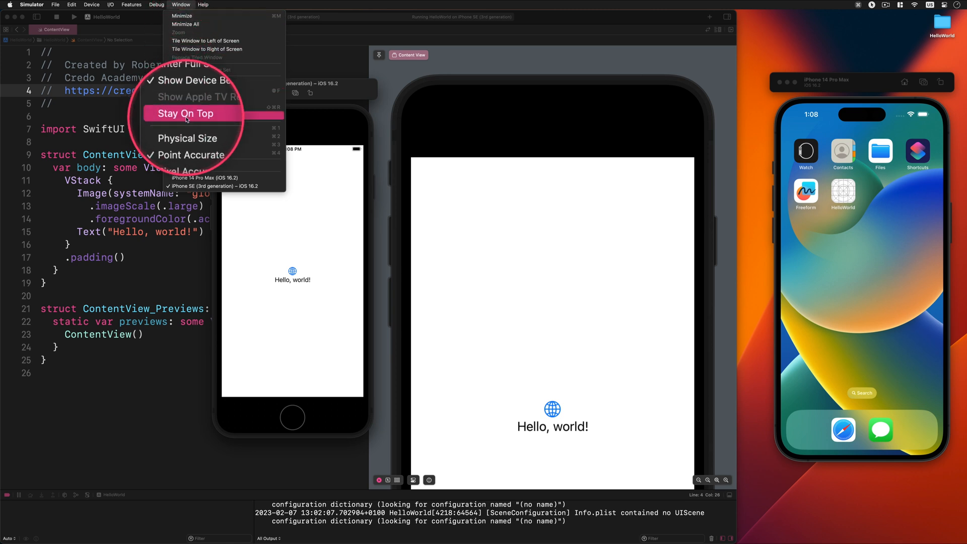
click(185, 114)
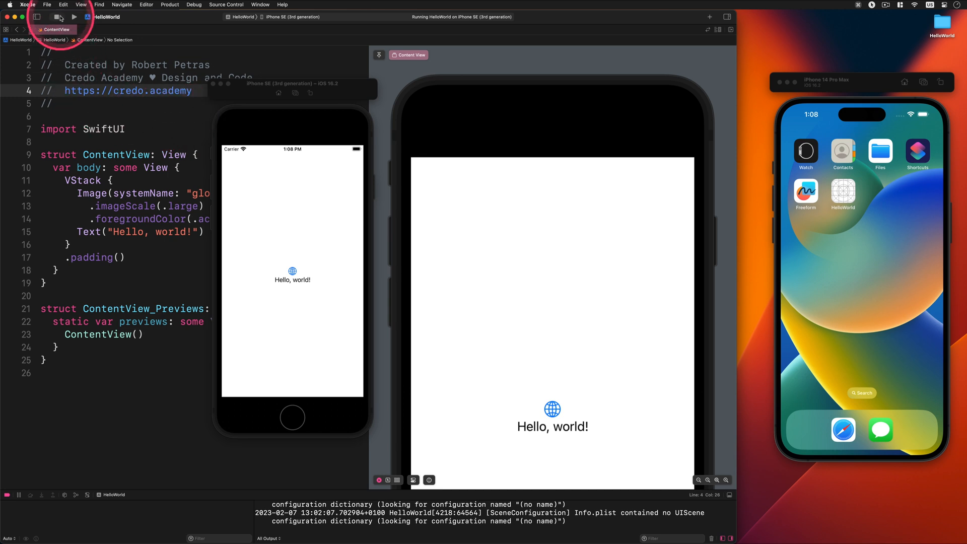
Step: Stop HelloWorld and browse credo.academy in Safari on the iPhone 14 Pro Max
click(57, 17)
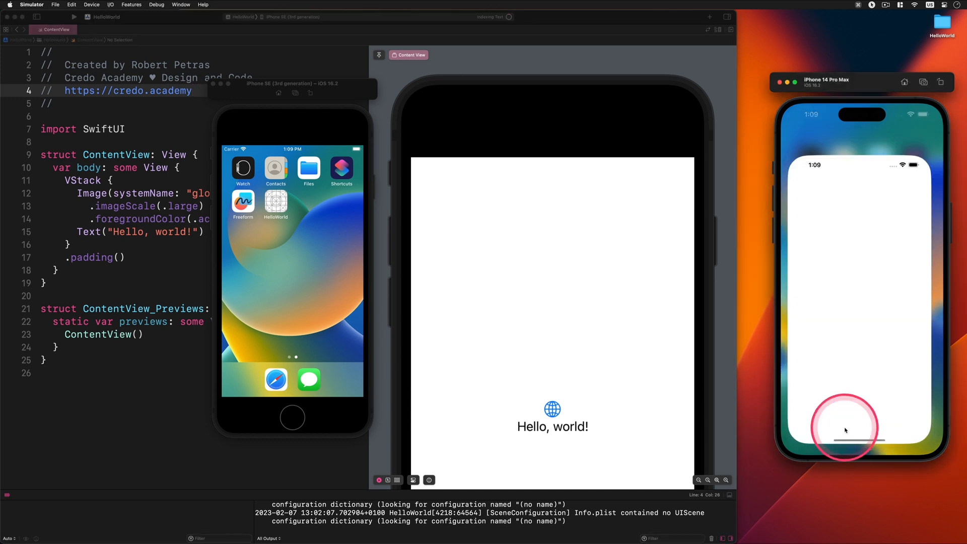
click(843, 425)
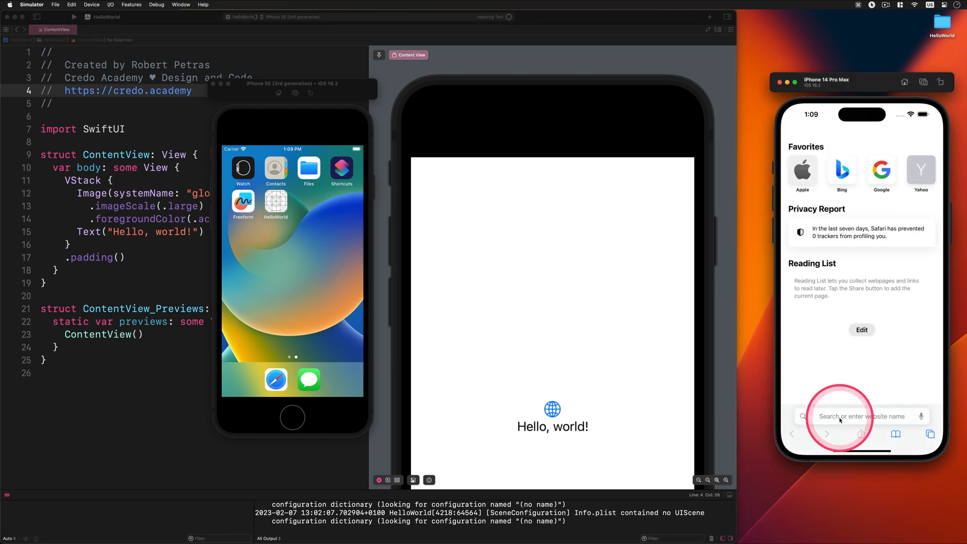
click(860, 416)
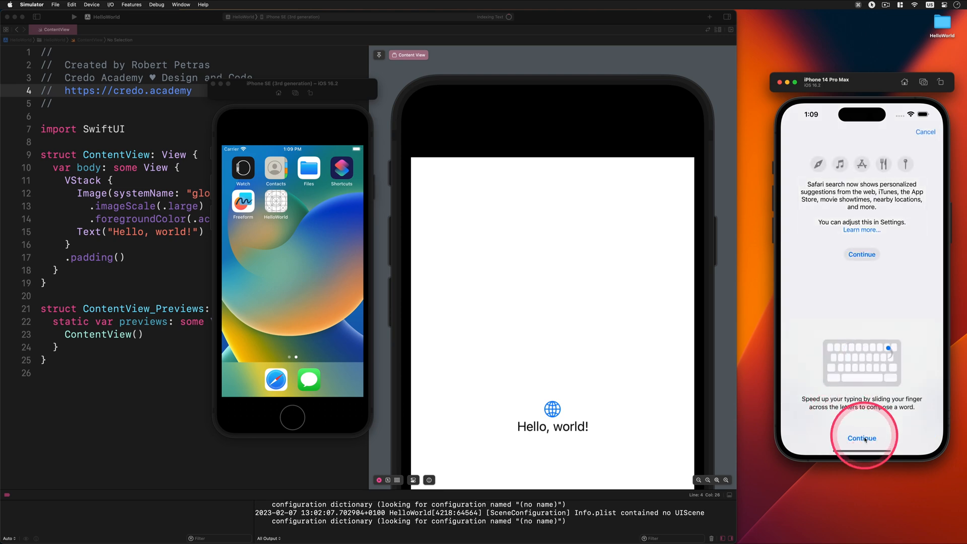
click(861, 438)
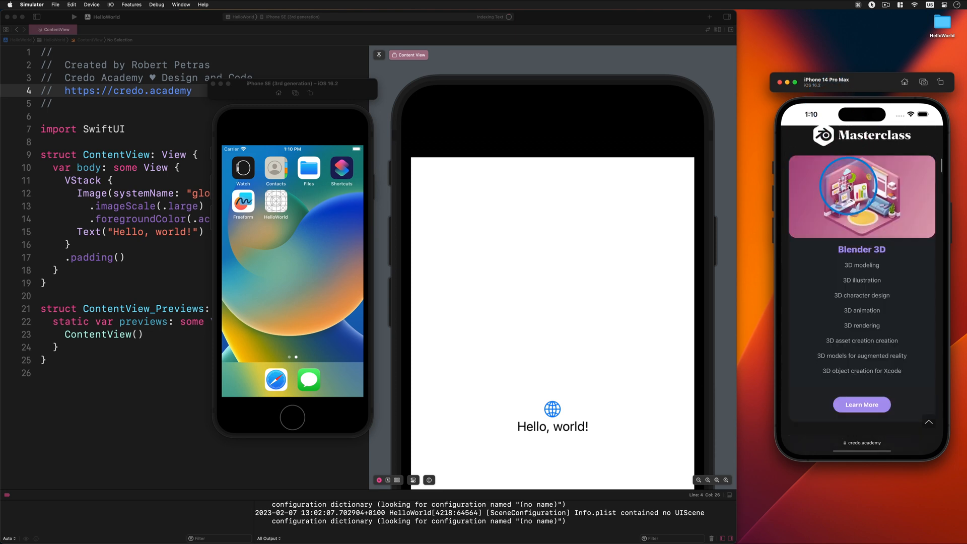
Step: Open Safari on the iPhone SE simulator, then return to Xcode
click(613, 303)
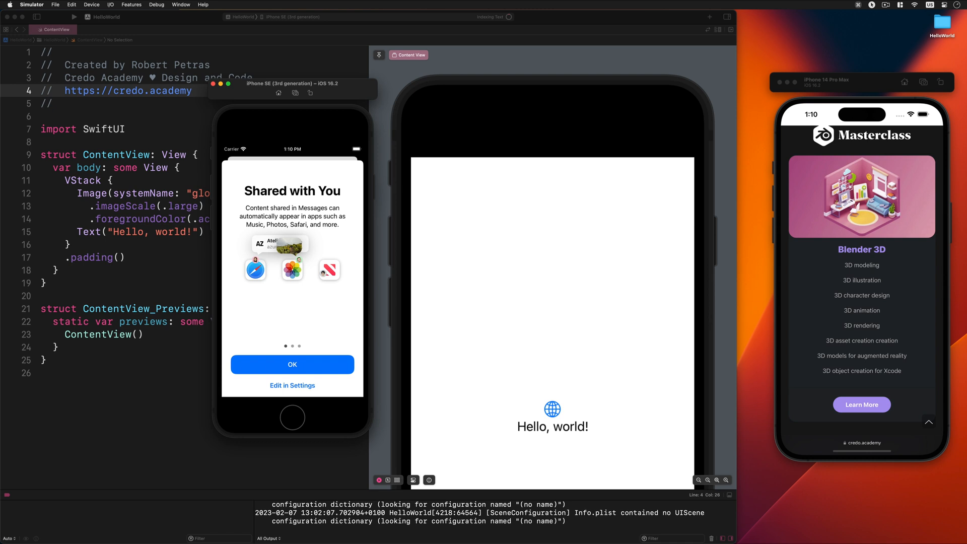
click(214, 84)
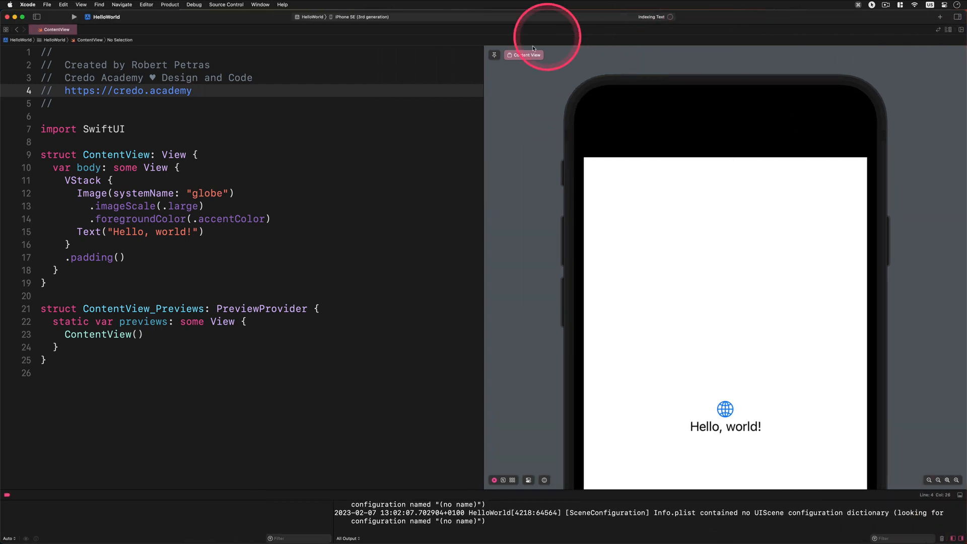
Step: Change ContentView's image from globe to face.smiling with the whole phone in preview
click(946, 480)
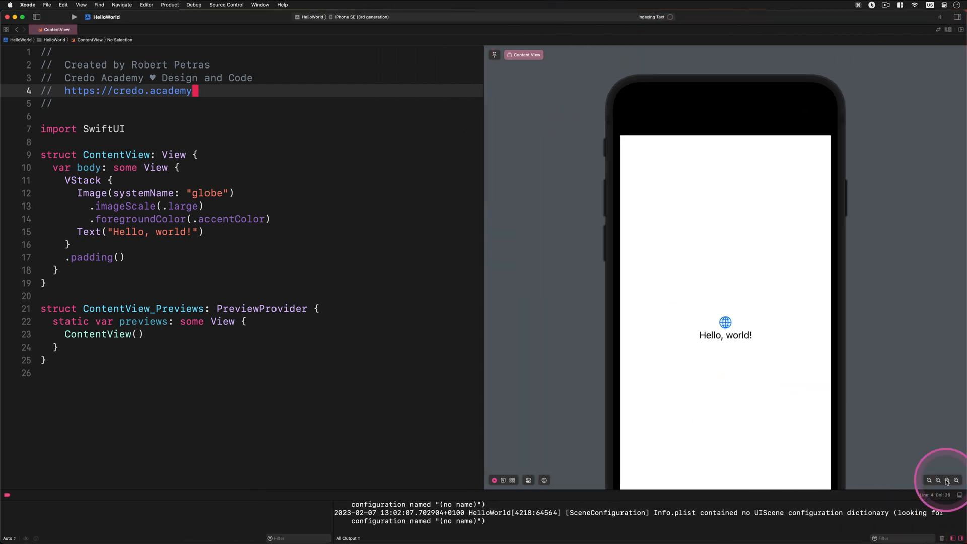
click(947, 480)
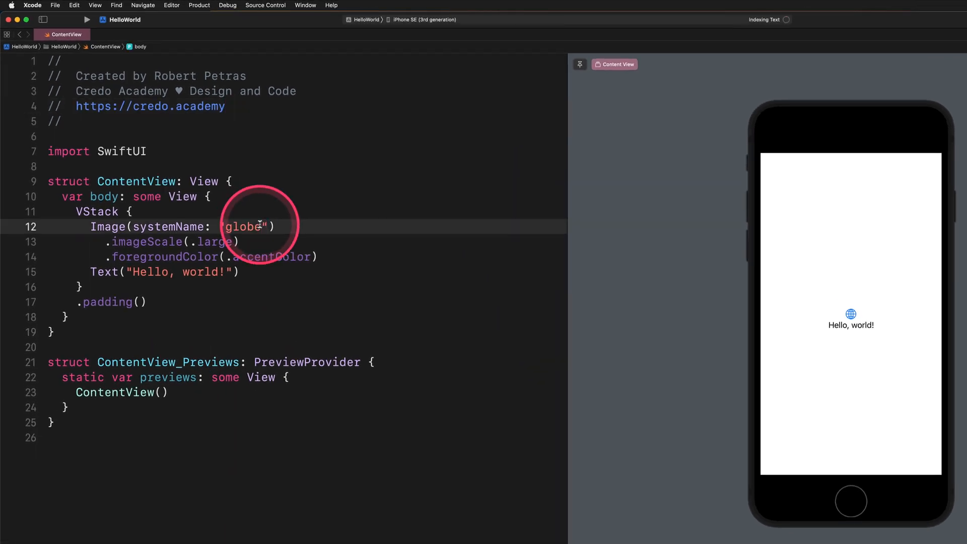
text(face)
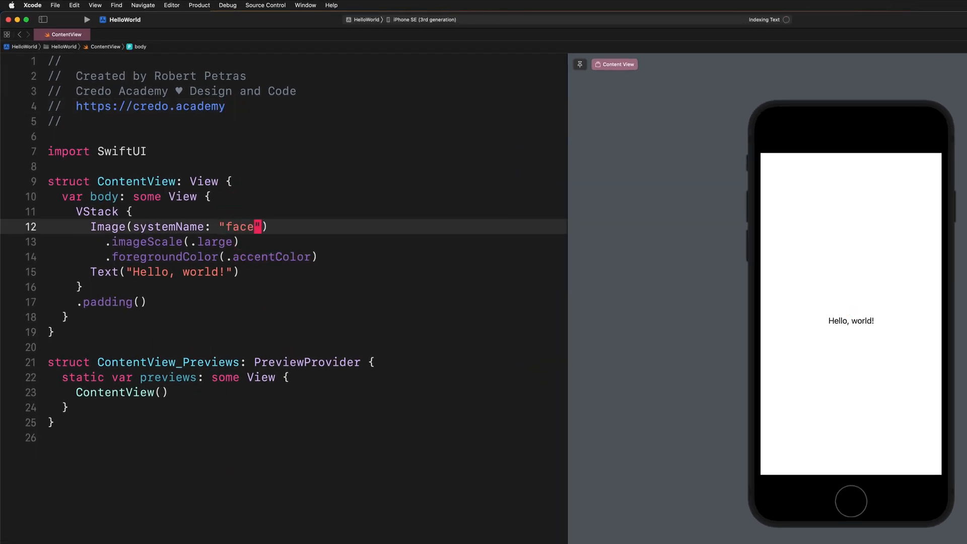
text(.smiling)
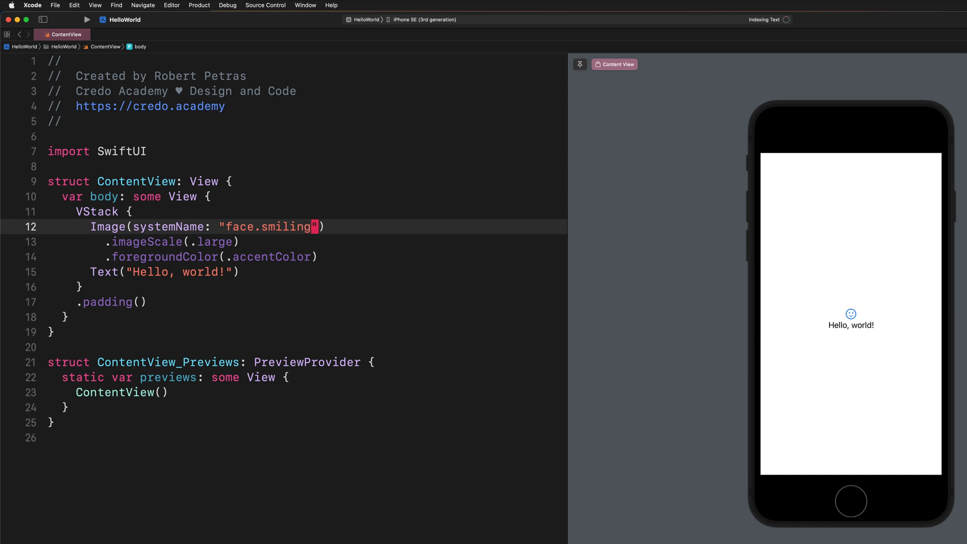
Step: Change the text to 'Congratulations!' and enlarge the preview to fill the canvas
click(219, 271)
text(Congratu)
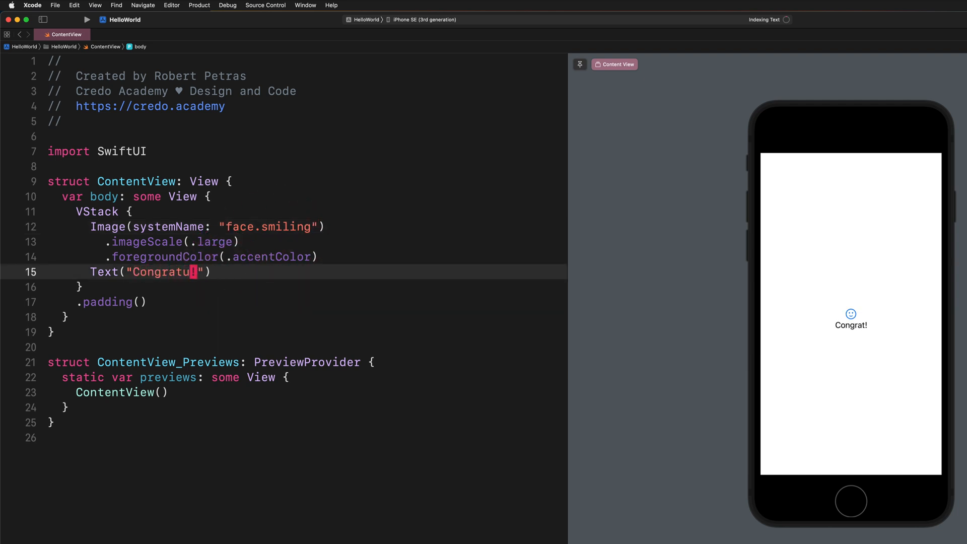
text(lations!)
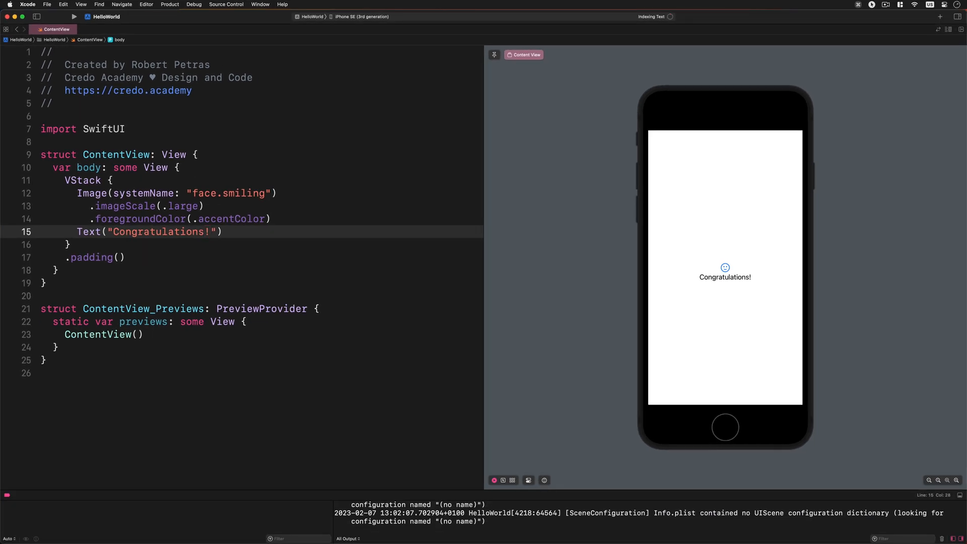
mouse_move(369, 166)
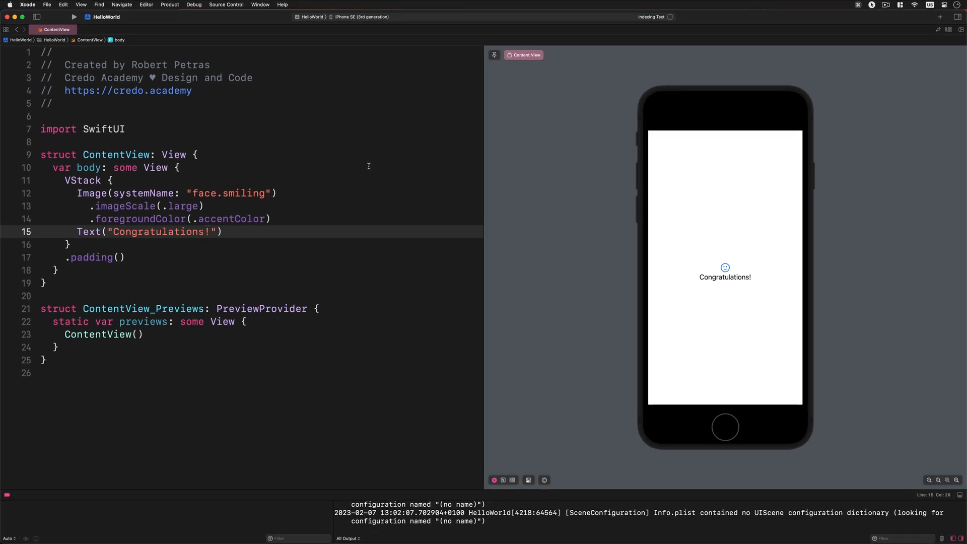
click(957, 480)
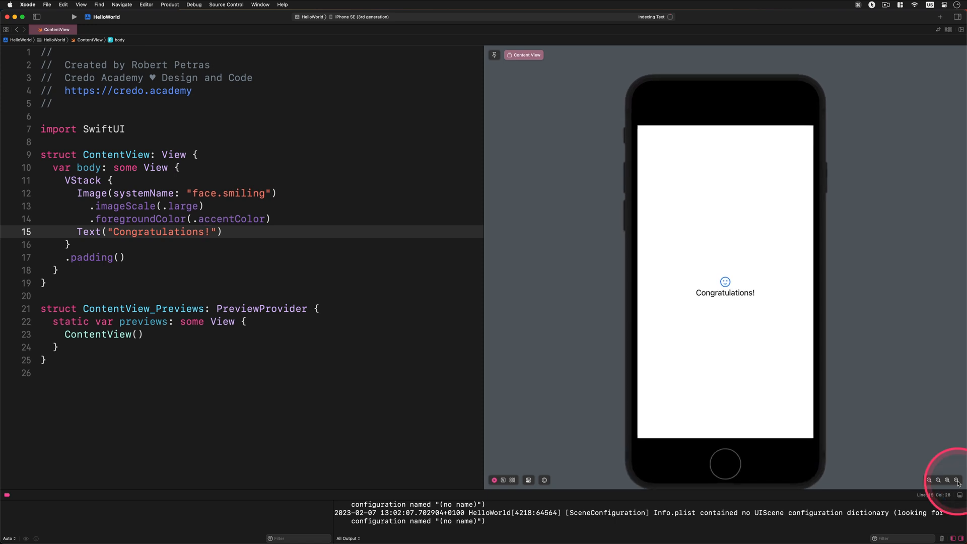